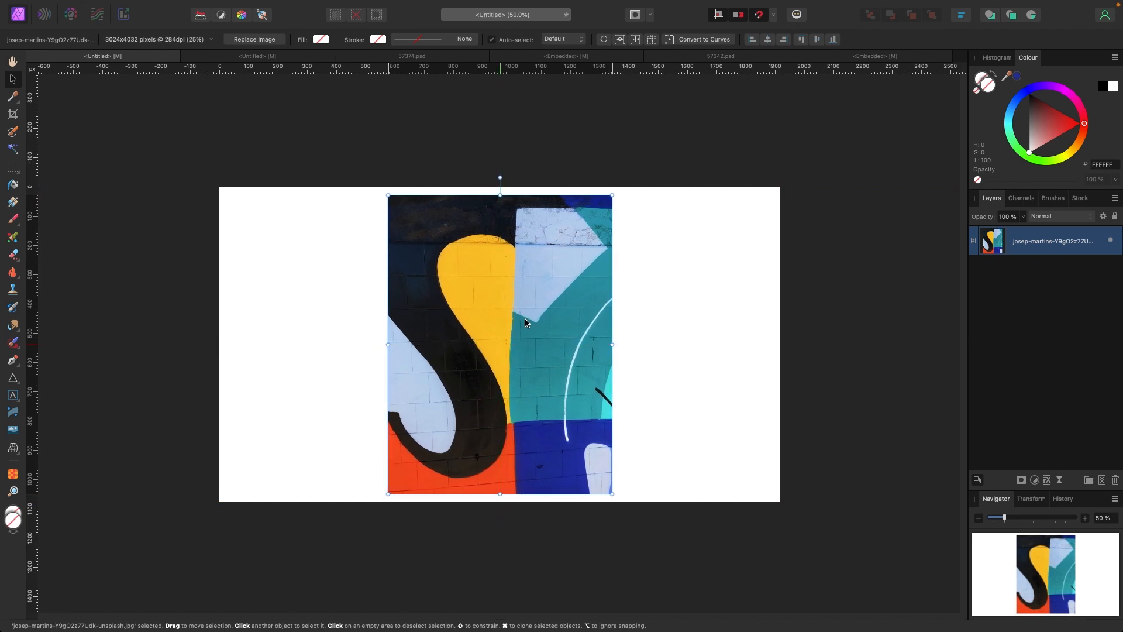
mouse_move(544, 350)
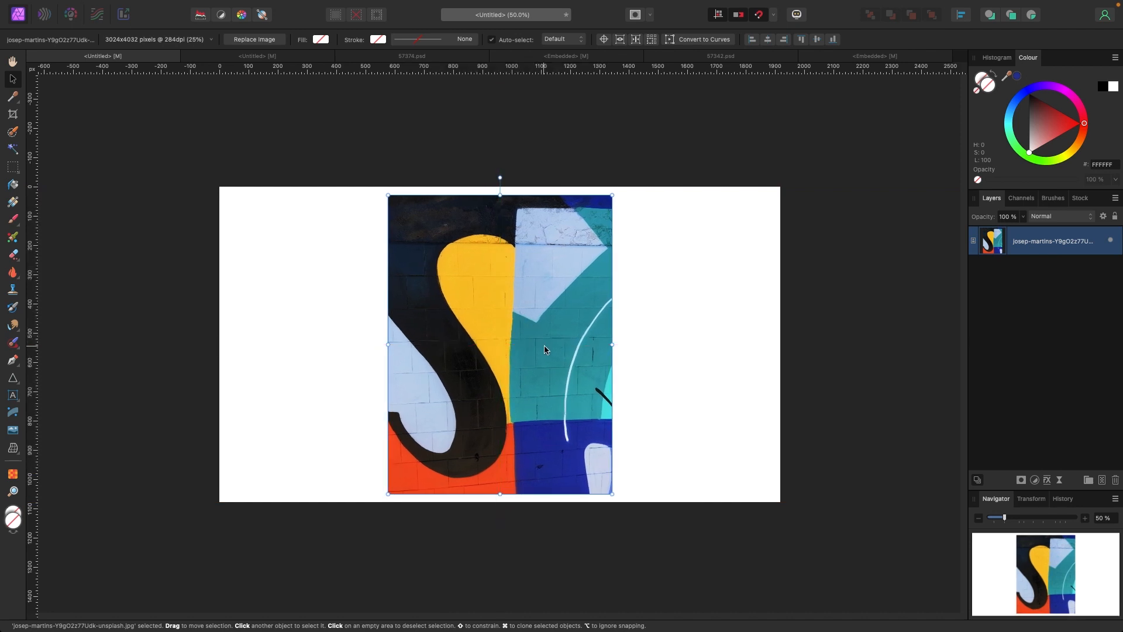
Move the graffiti photo left, then draw a wide rectangle in the empty area to its right.
drag(544, 347, 435, 349)
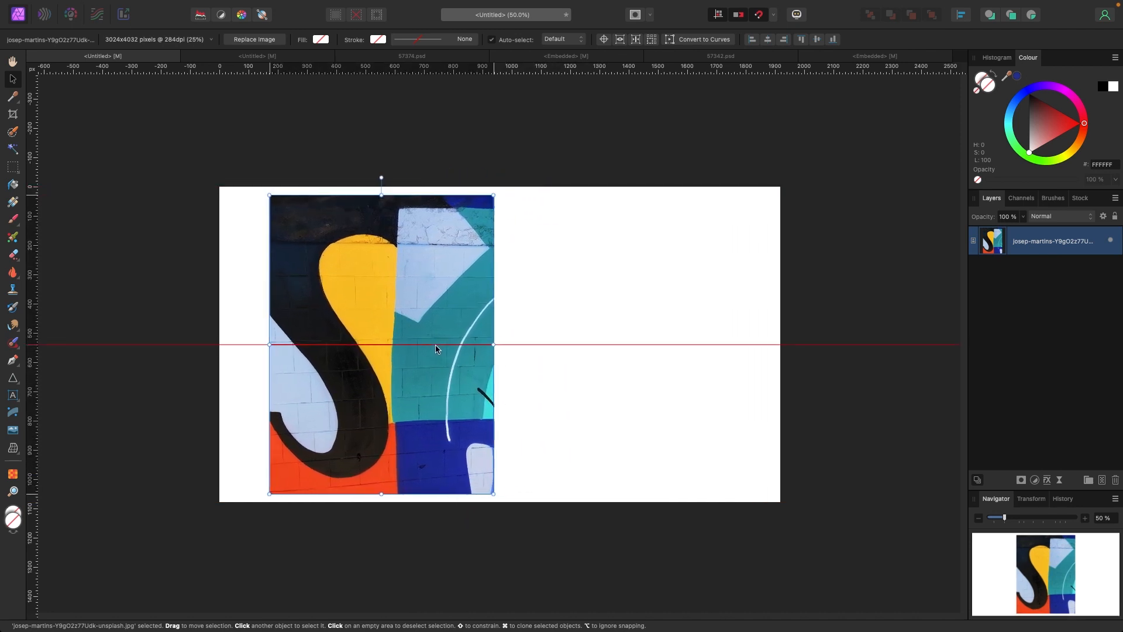
click(112, 269)
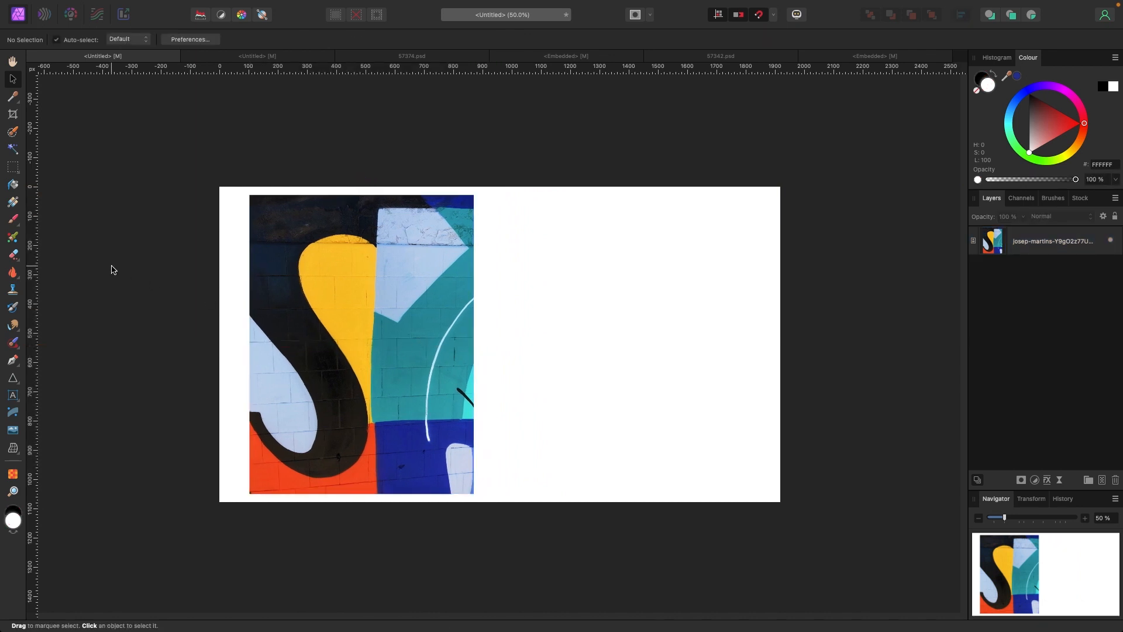
click(12, 377)
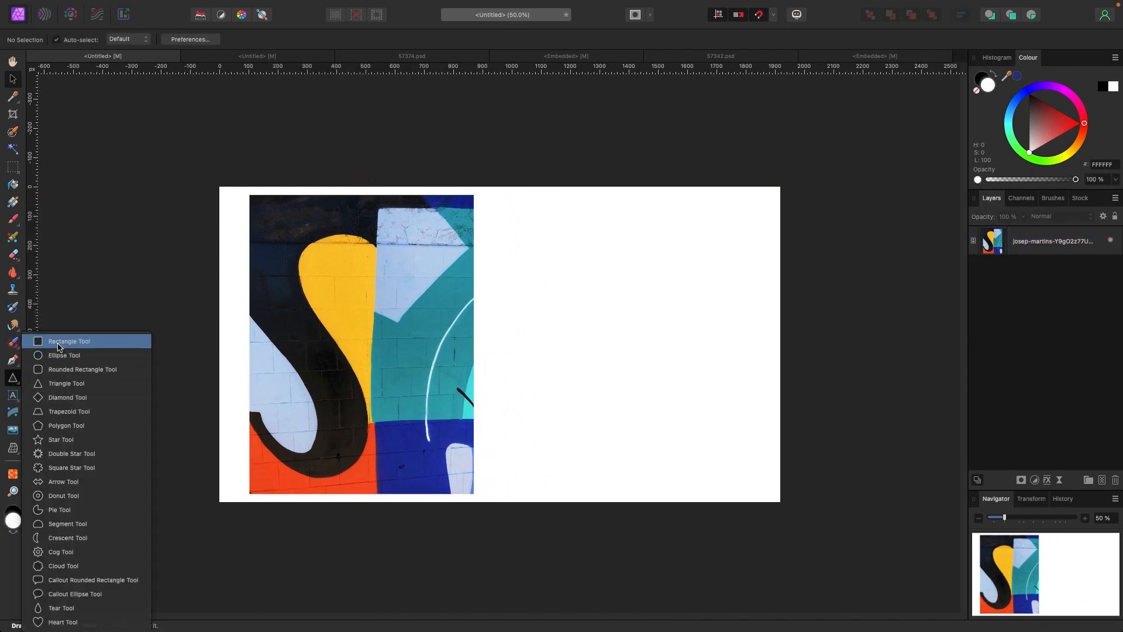
click(69, 340)
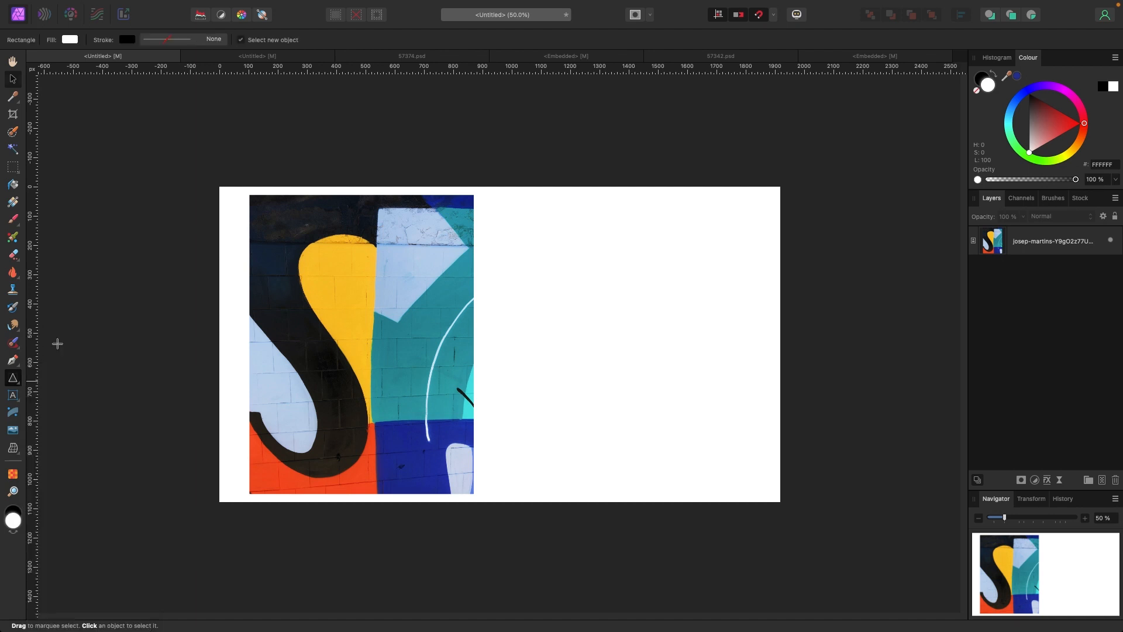
drag(518, 212, 677, 241)
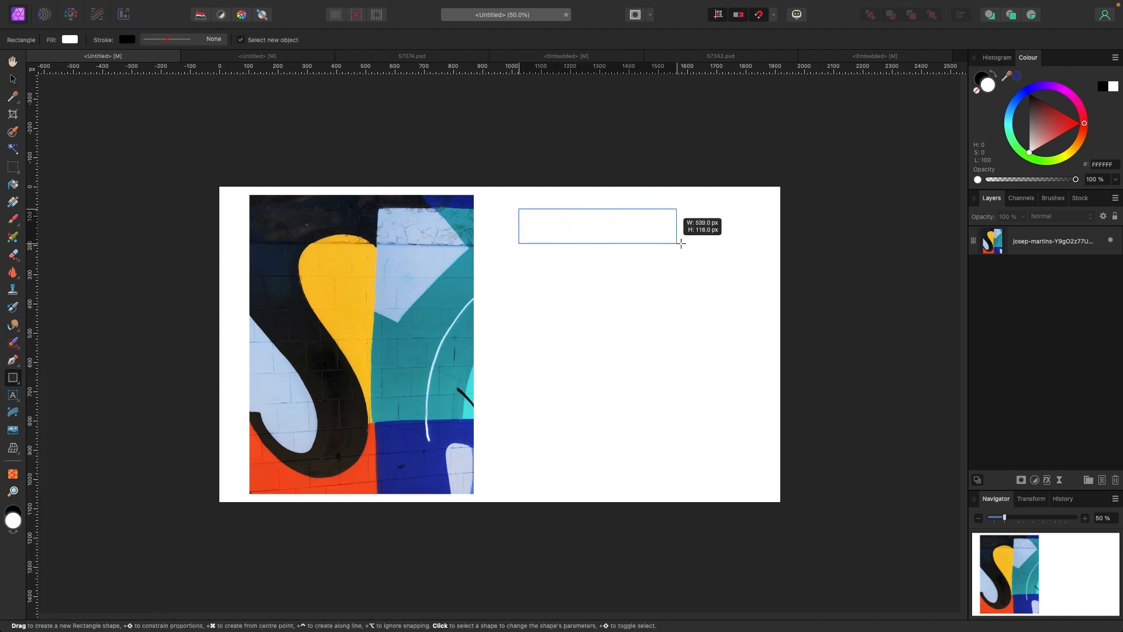
drag(519, 208, 712, 247)
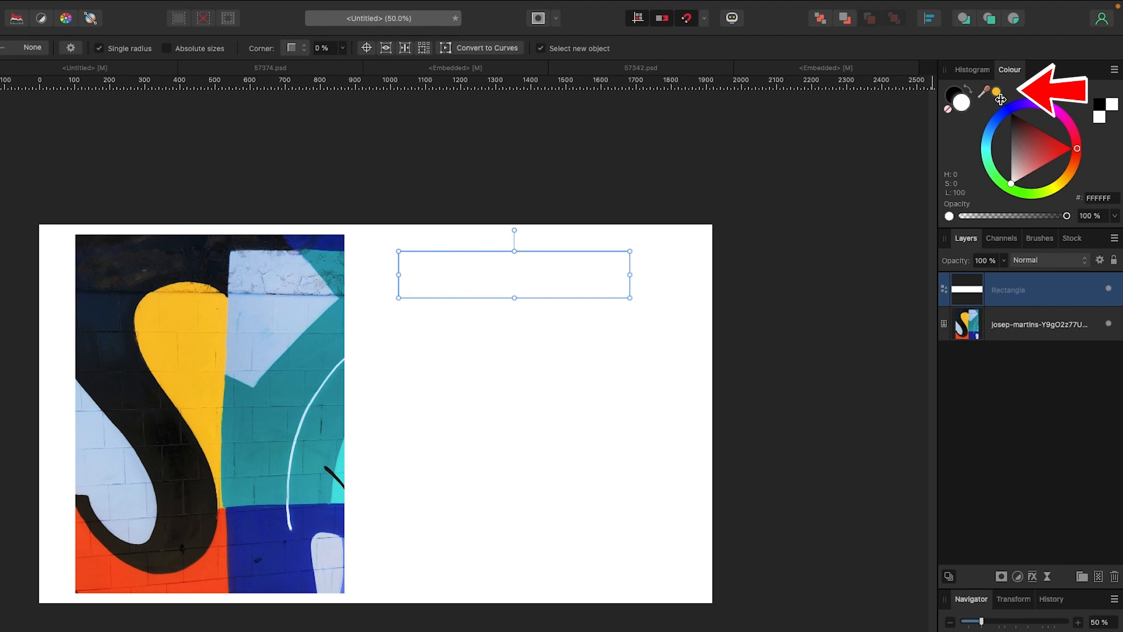
Fill the rectangle with yellow sampled from the photo's S shape using the colour picker.
click(1020, 289)
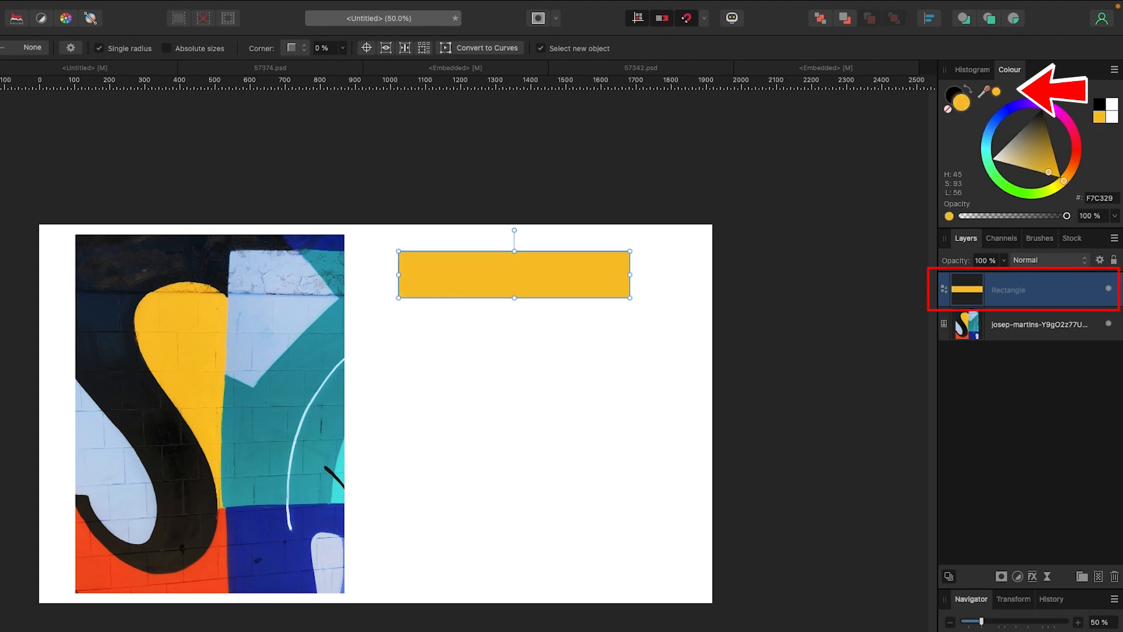
drag(514, 275, 490, 265)
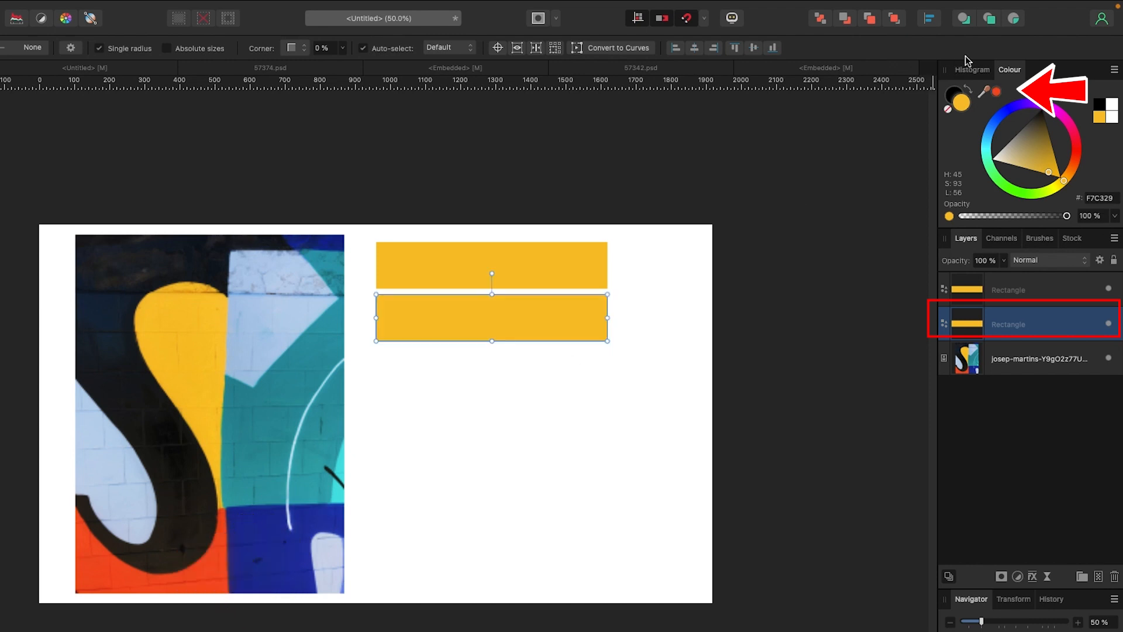
Fill the second bar with orange sampled from the photo's lower left.
click(1061, 158)
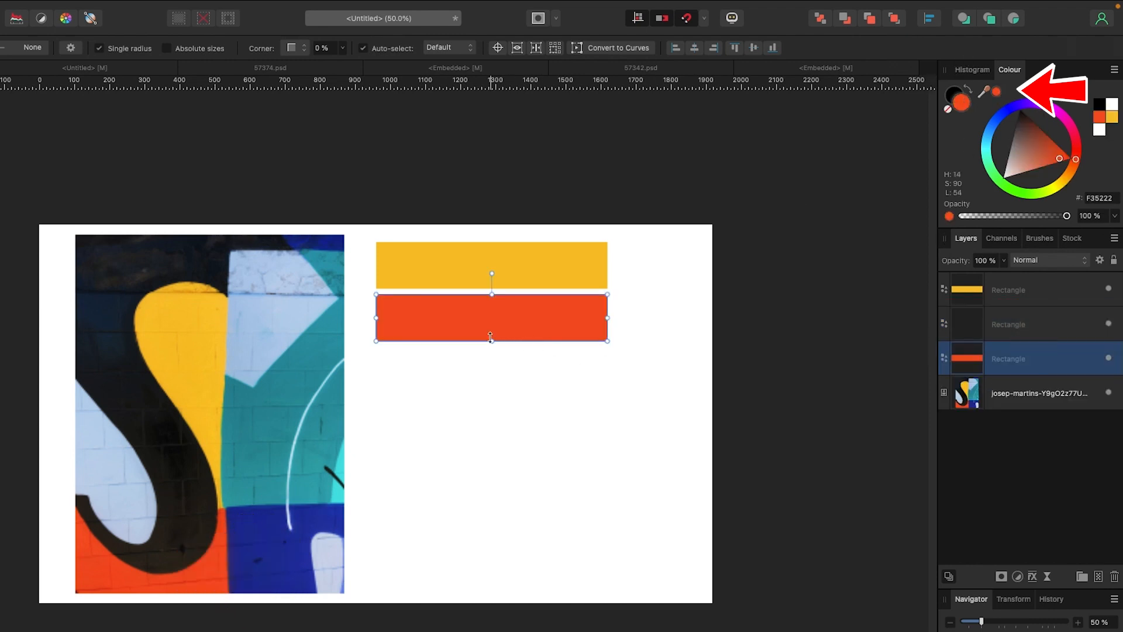
drag(491, 318, 490, 371)
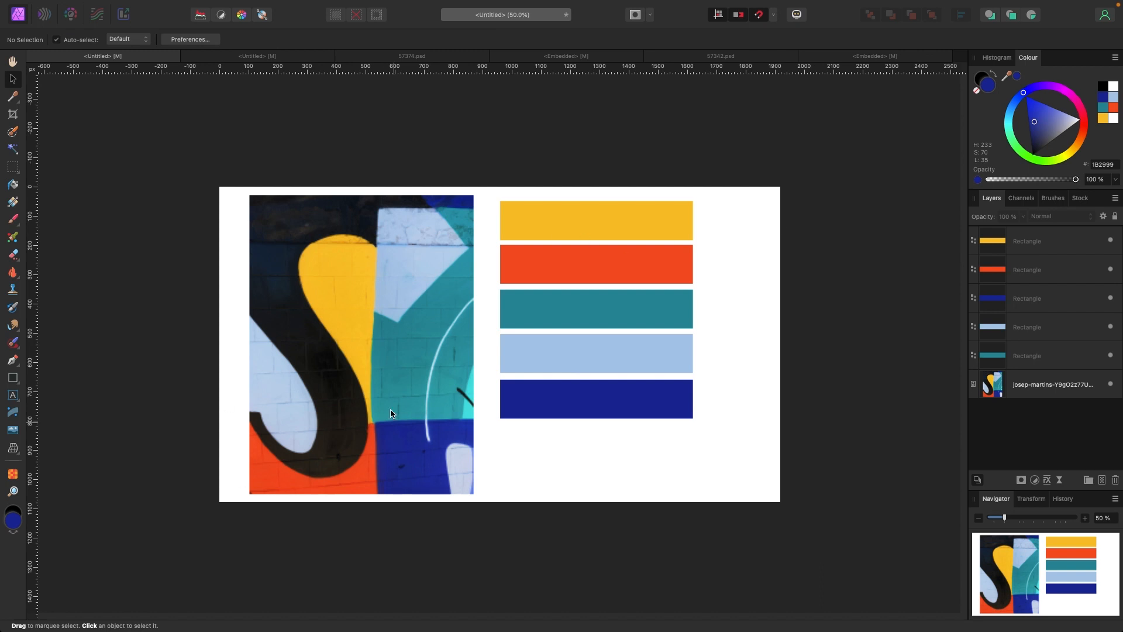
mouse_move(679, 350)
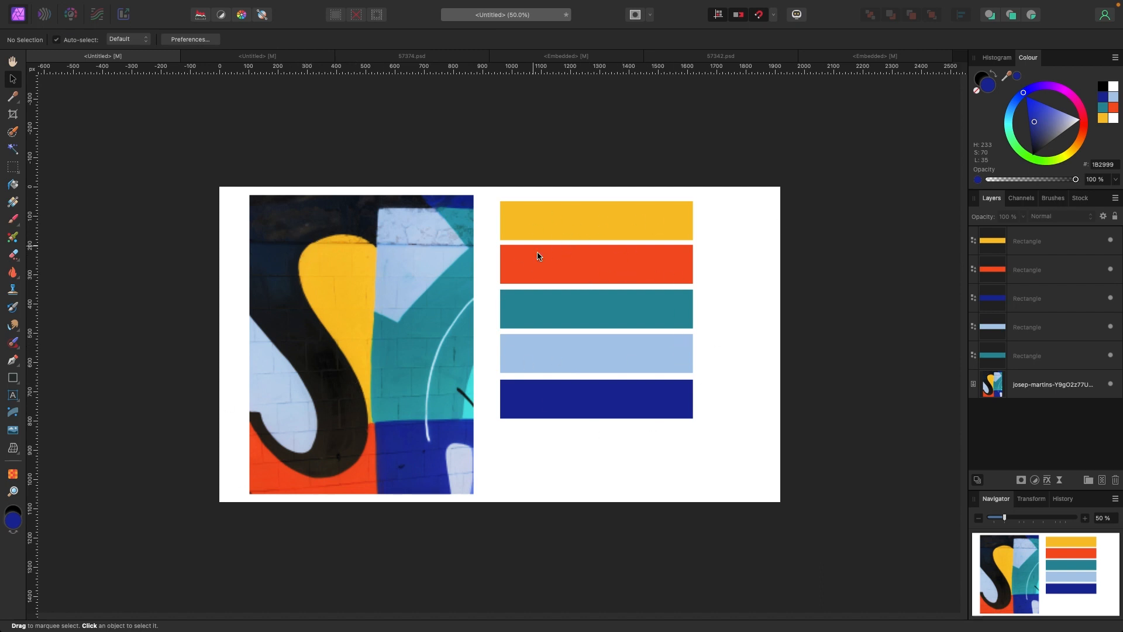
mouse_move(599, 270)
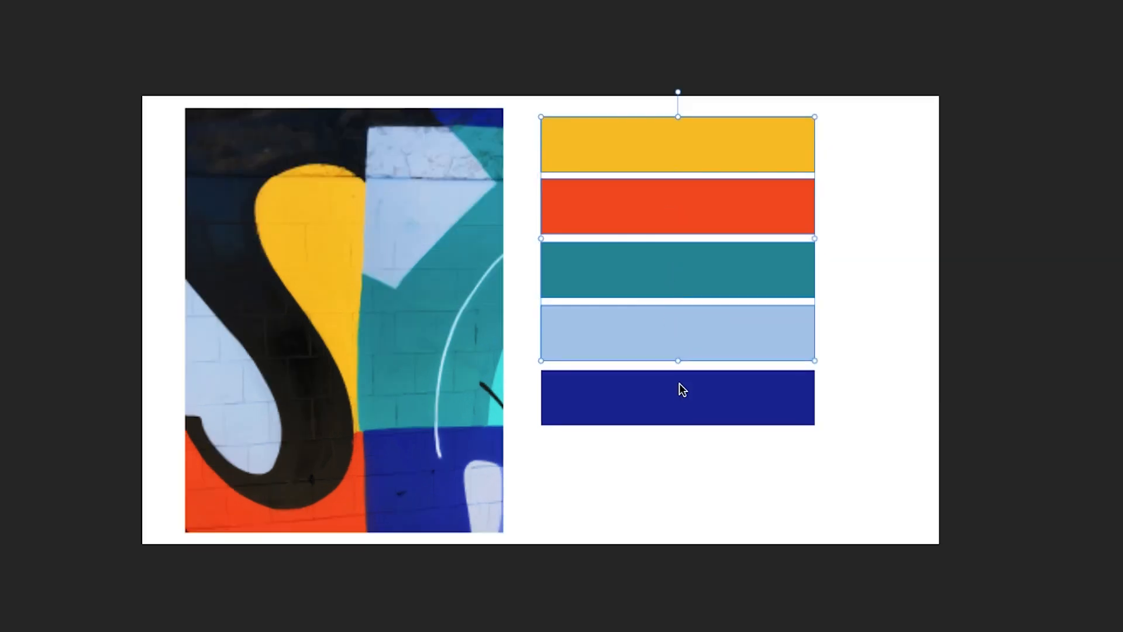
Switch to the 57374.psd bag mockup, enter its embedded graphic and show the silhouette layer.
right_click(679, 388)
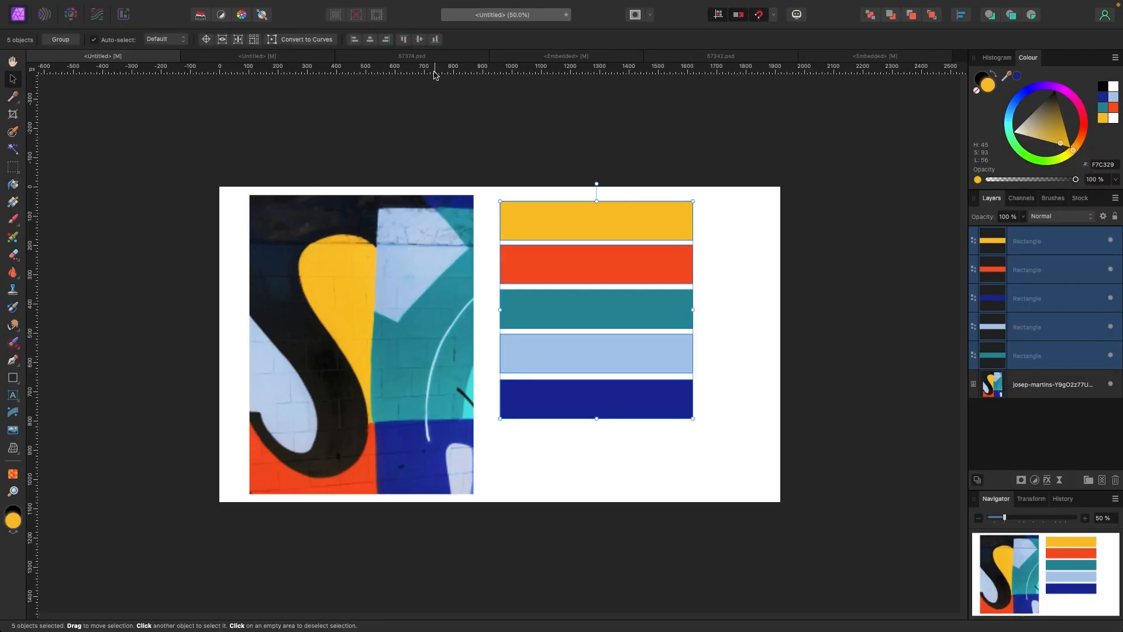
click(411, 56)
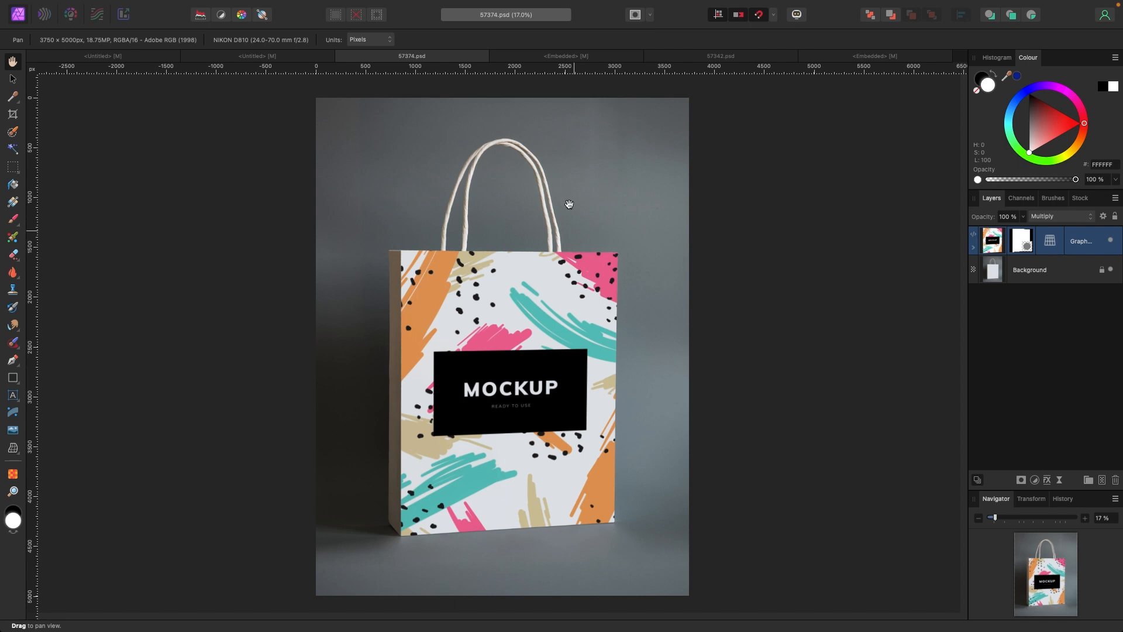
mouse_move(476, 412)
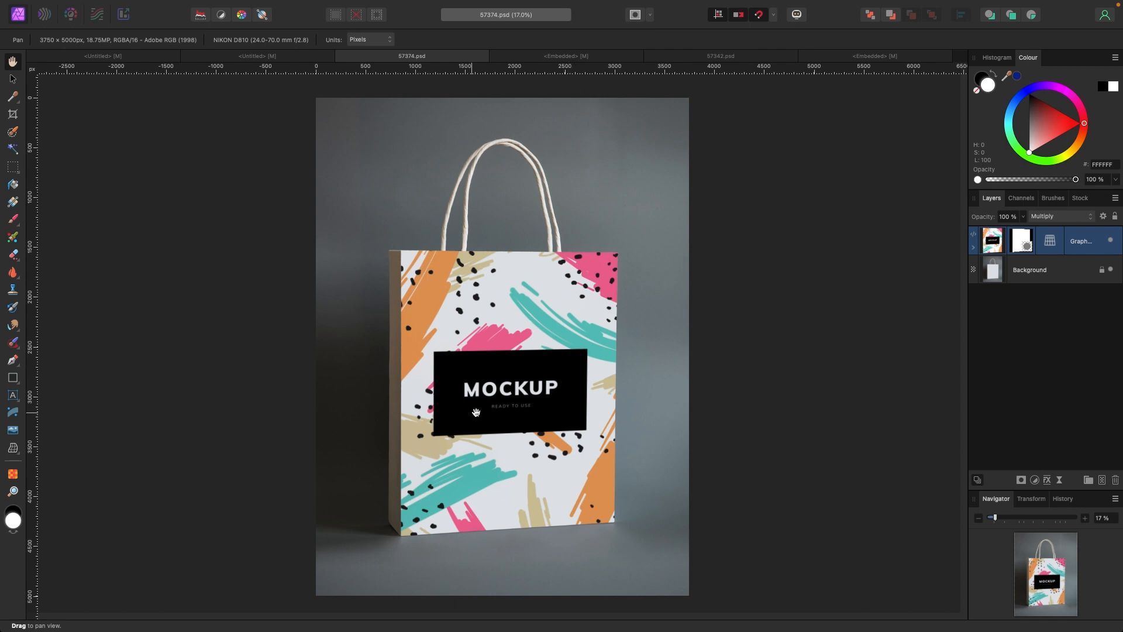
click(565, 56)
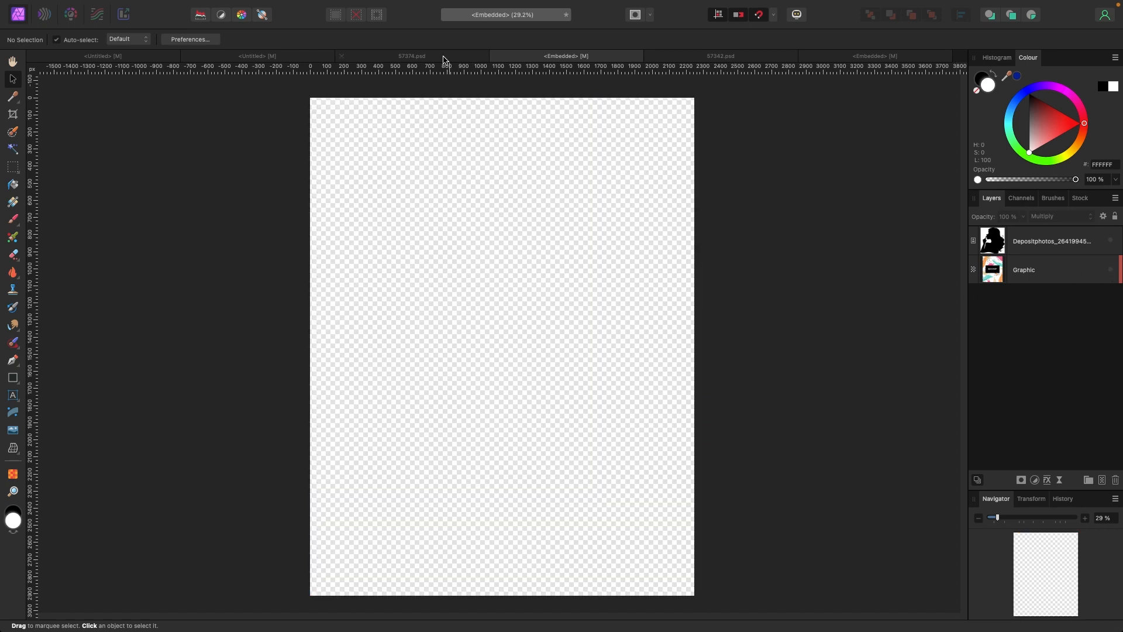
click(412, 57)
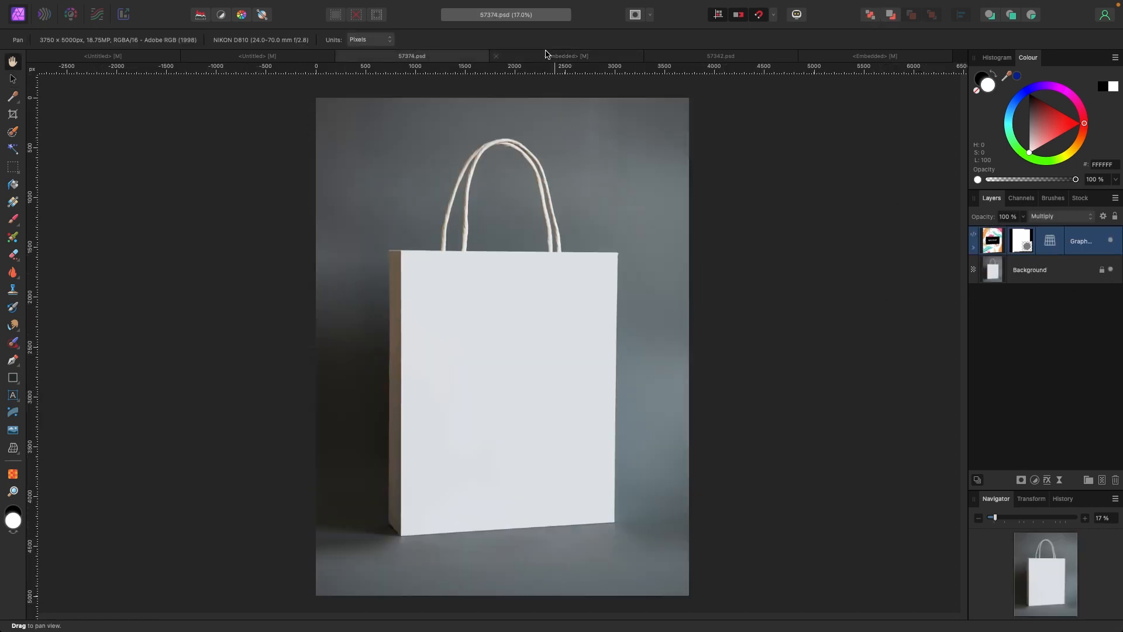
click(565, 56)
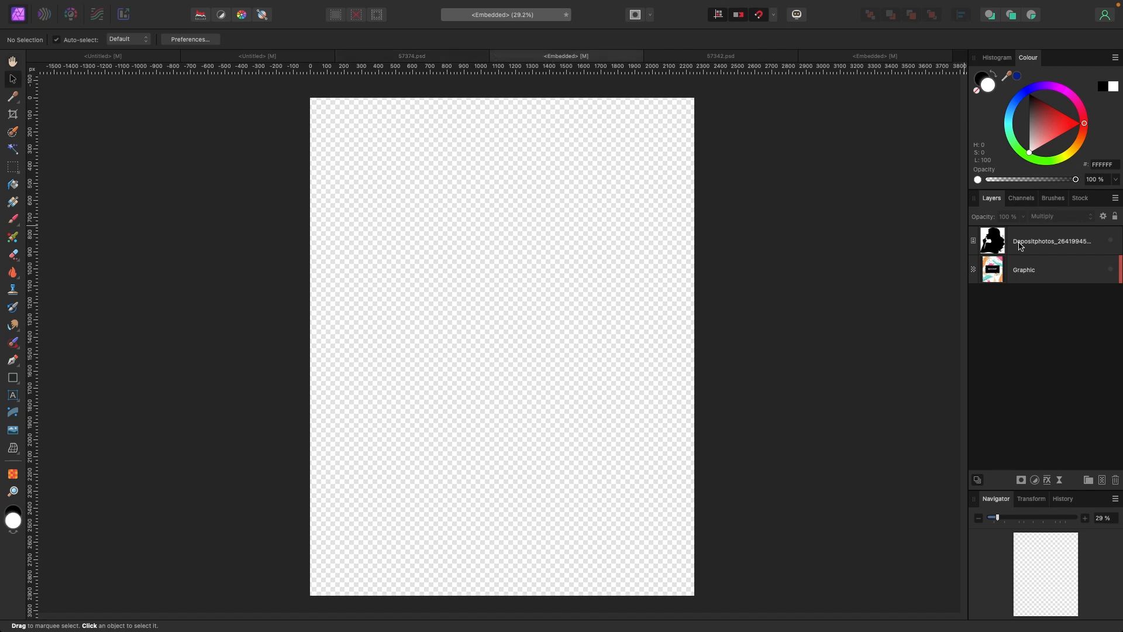
click(1111, 242)
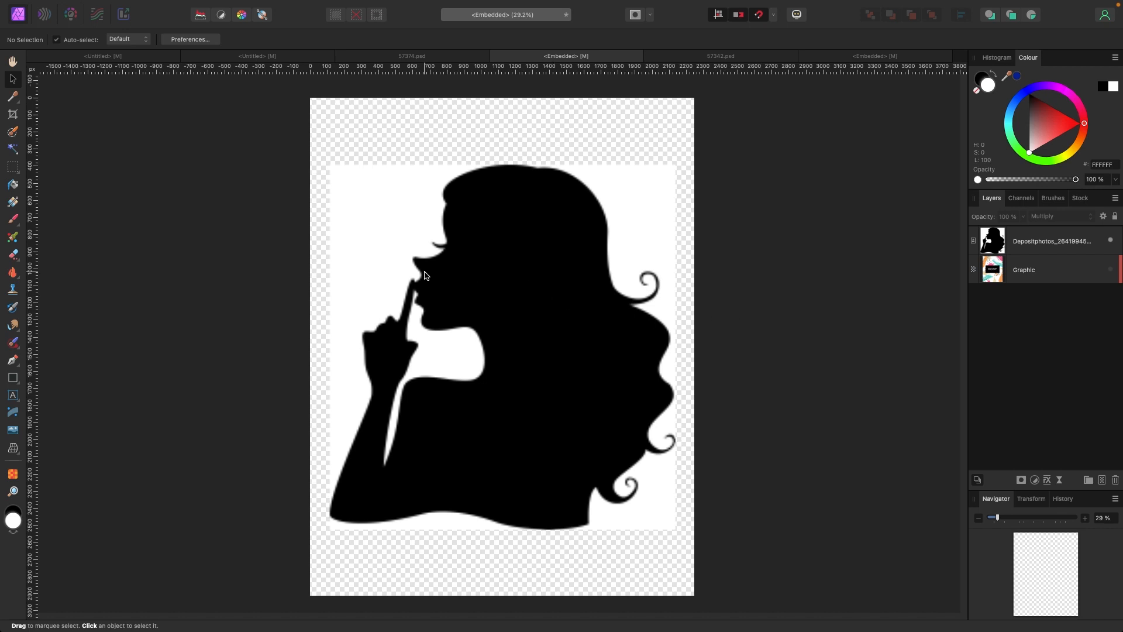
Select the silhouette, paint the matte brush along the hair edges and apply the refined selection.
click(516, 278)
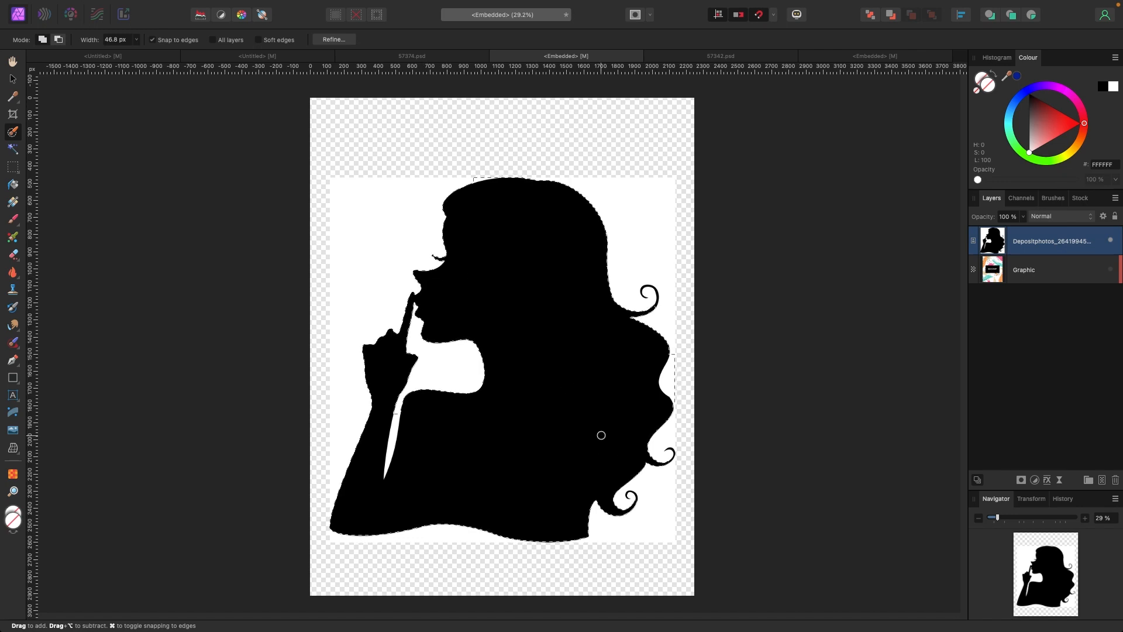
click(334, 40)
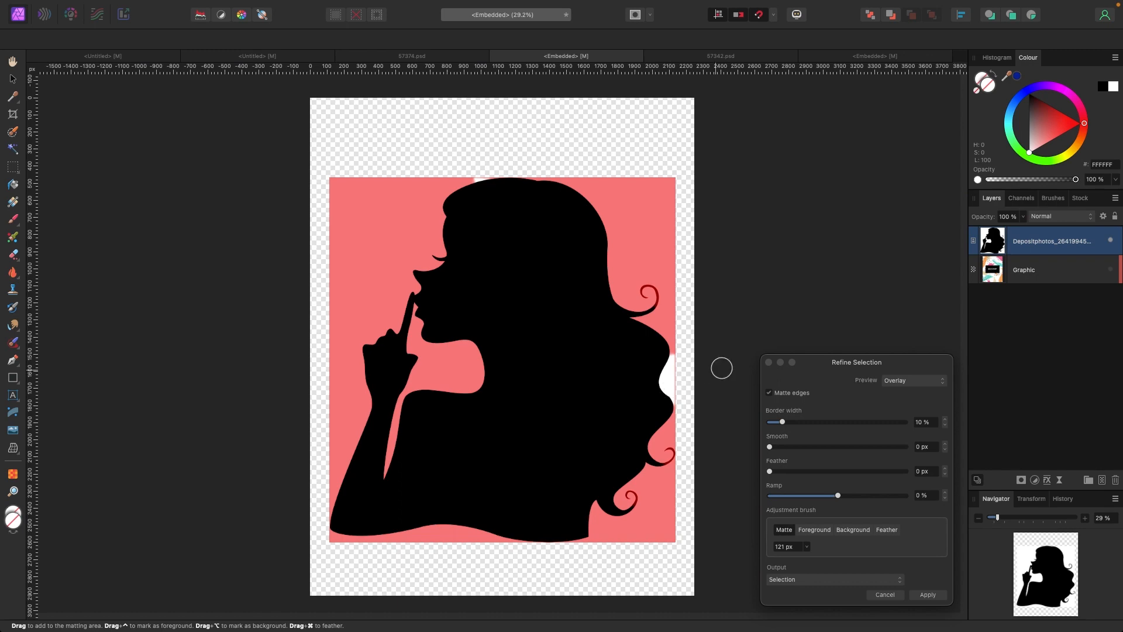
drag(722, 367, 479, 179)
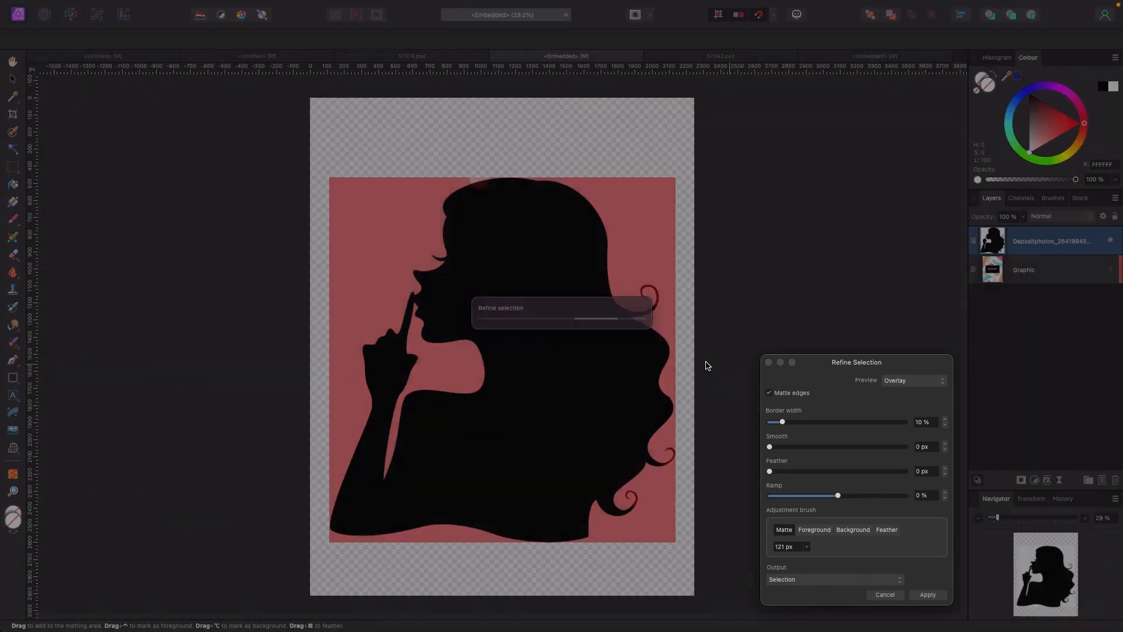
click(834, 579)
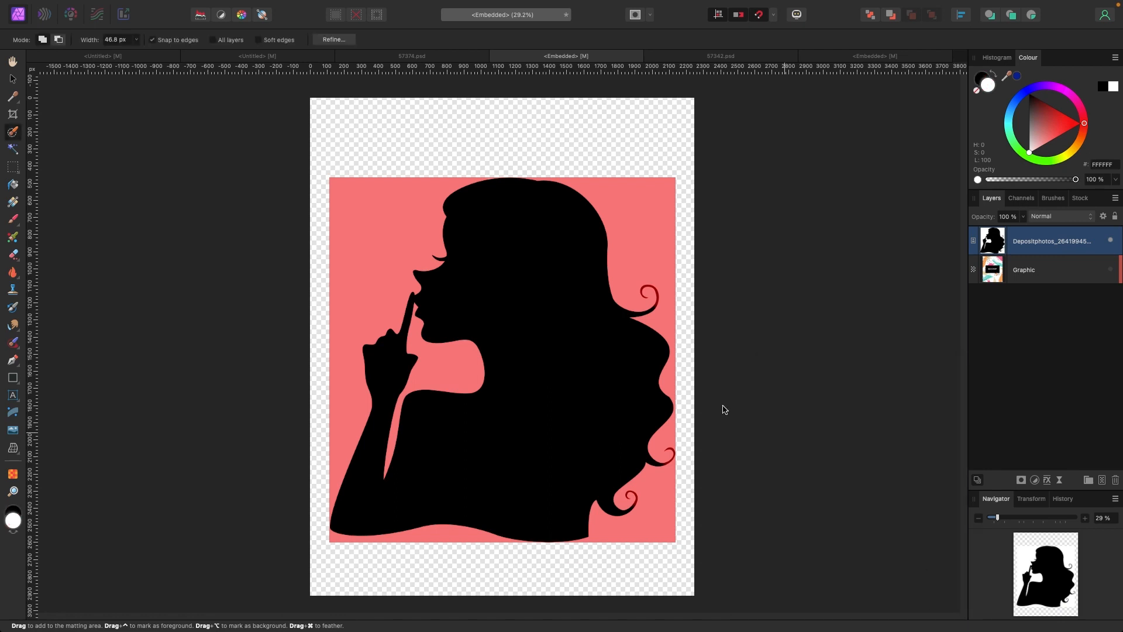
mouse_move(31, 92)
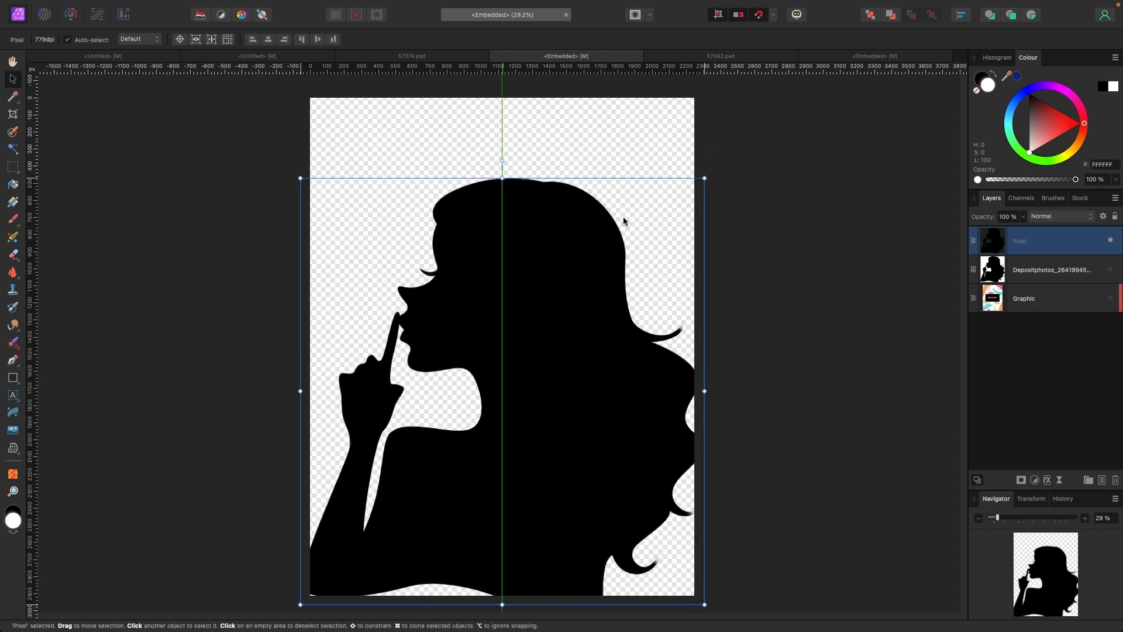
Rasterise the silhouette's new pixel layer so it sits free of the pink background.
right_click(1040, 240)
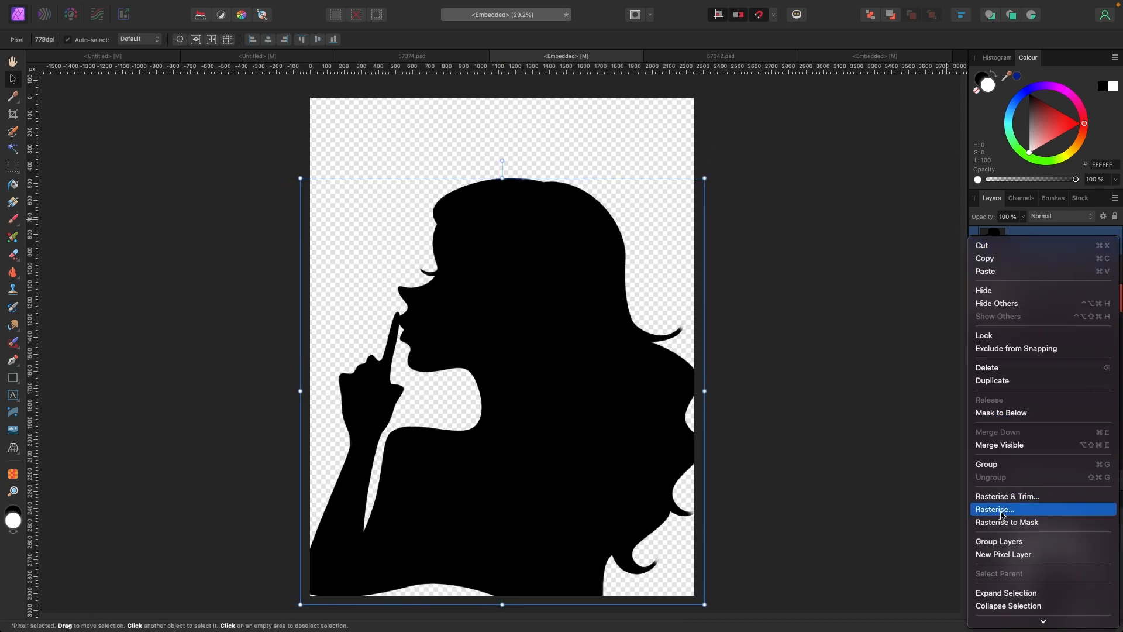
click(995, 509)
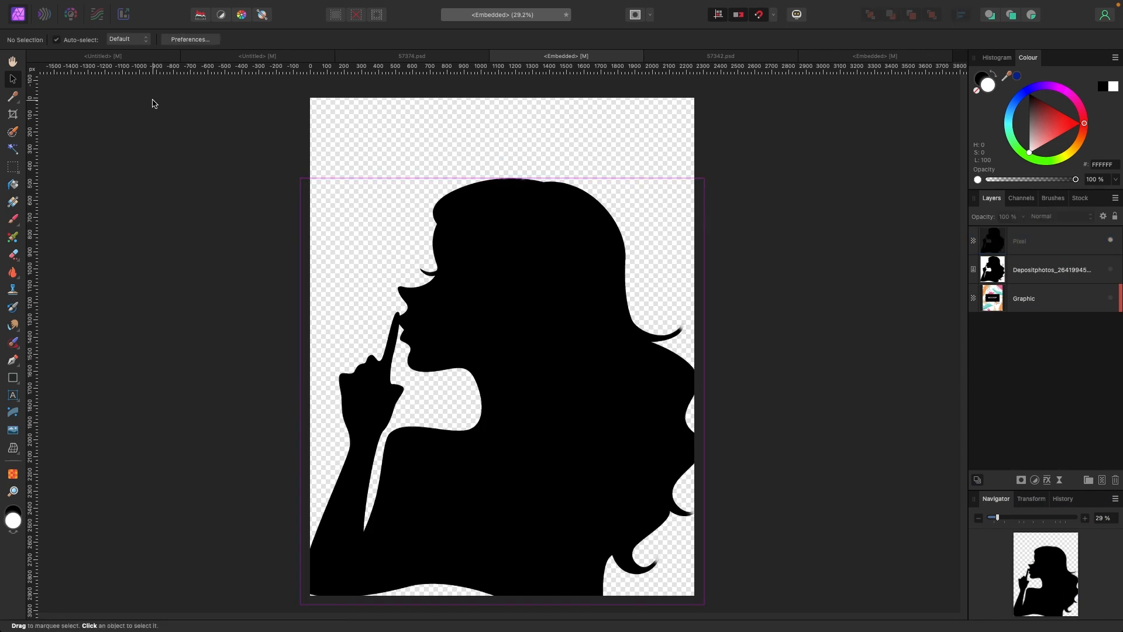
click(189, 11)
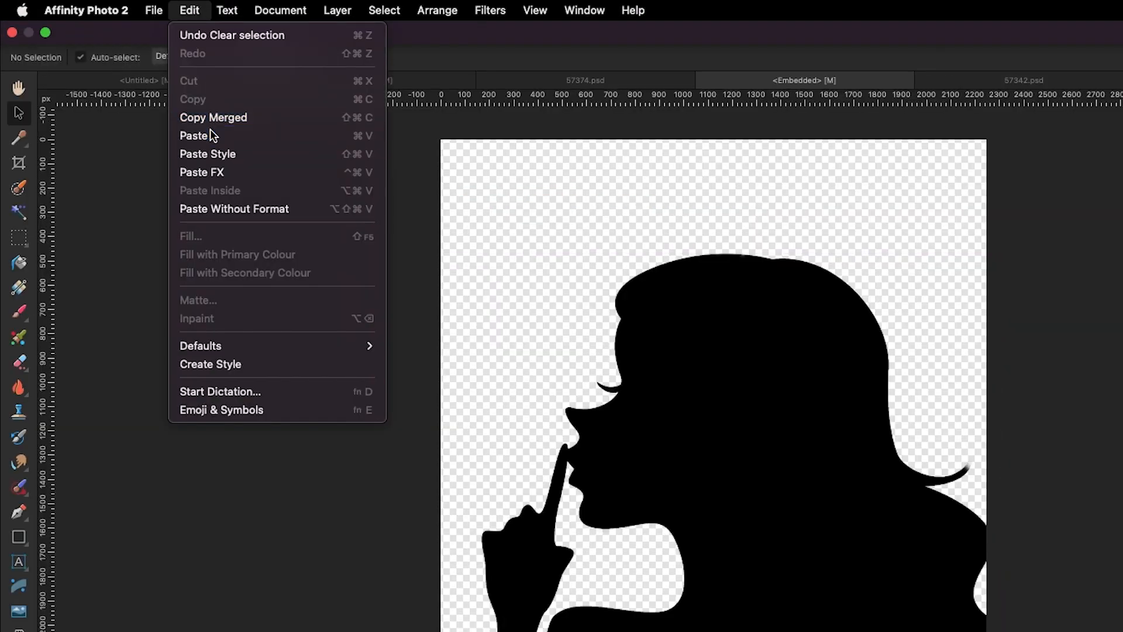
Paste the five stripe rectangles and clip them inside the silhouette pixel layer.
click(193, 135)
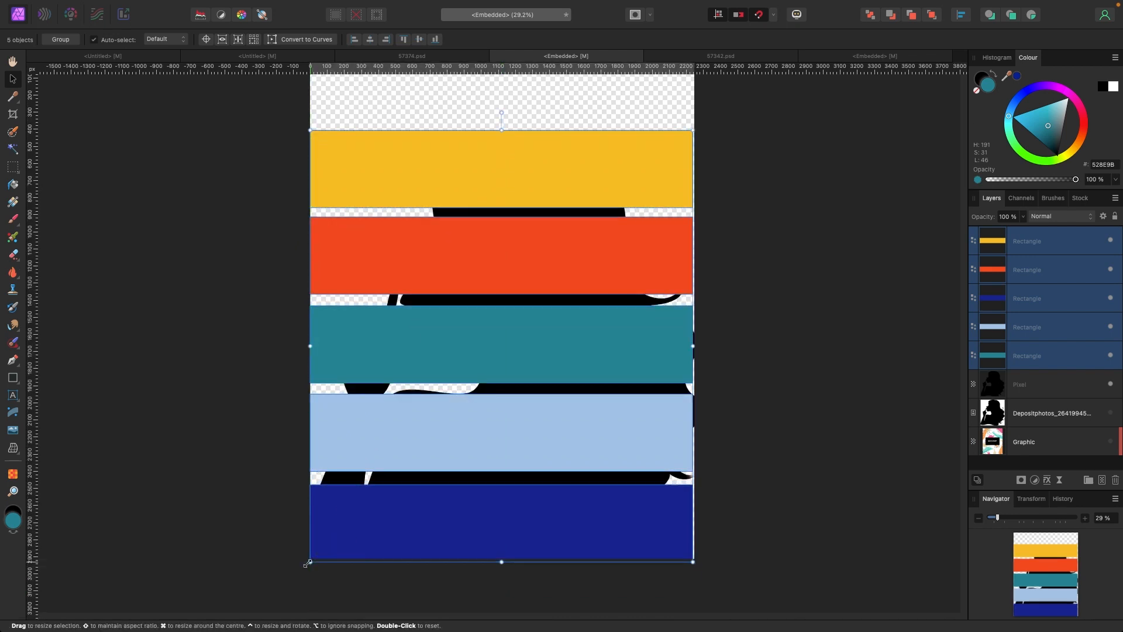
click(1032, 356)
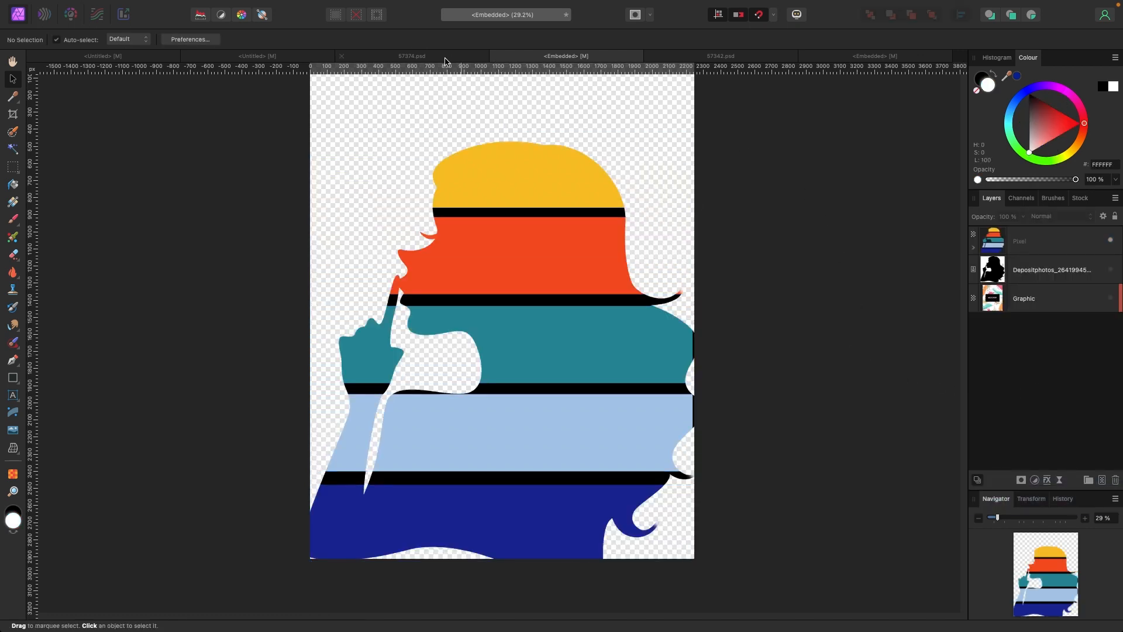
View the bag mockup with the striped silhouette, peeking at the palette document in between.
click(411, 57)
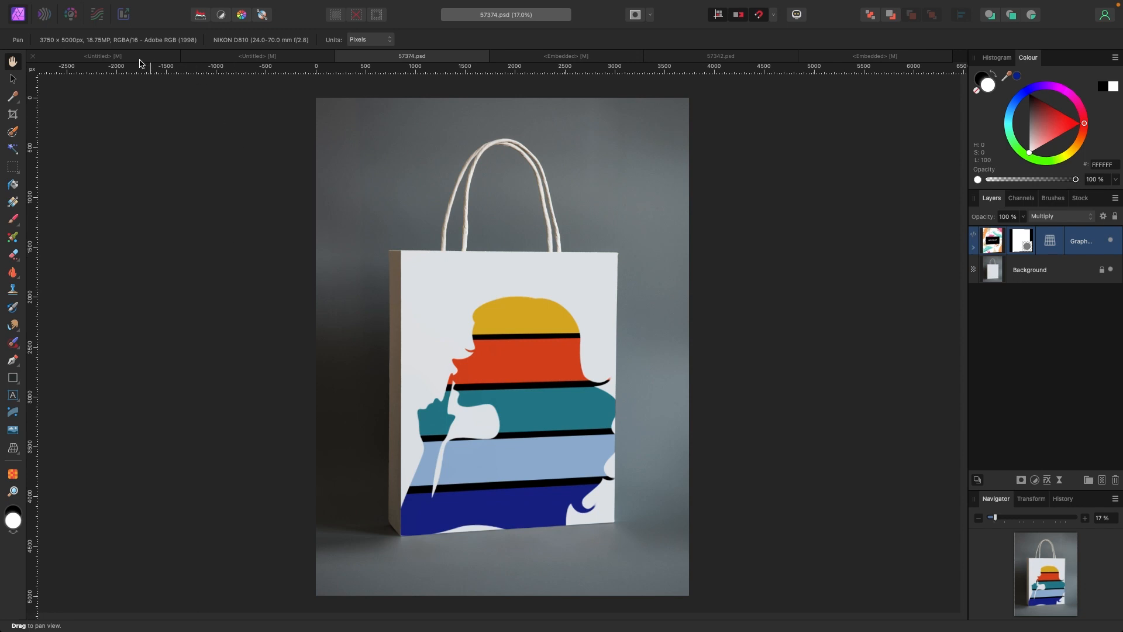
click(101, 56)
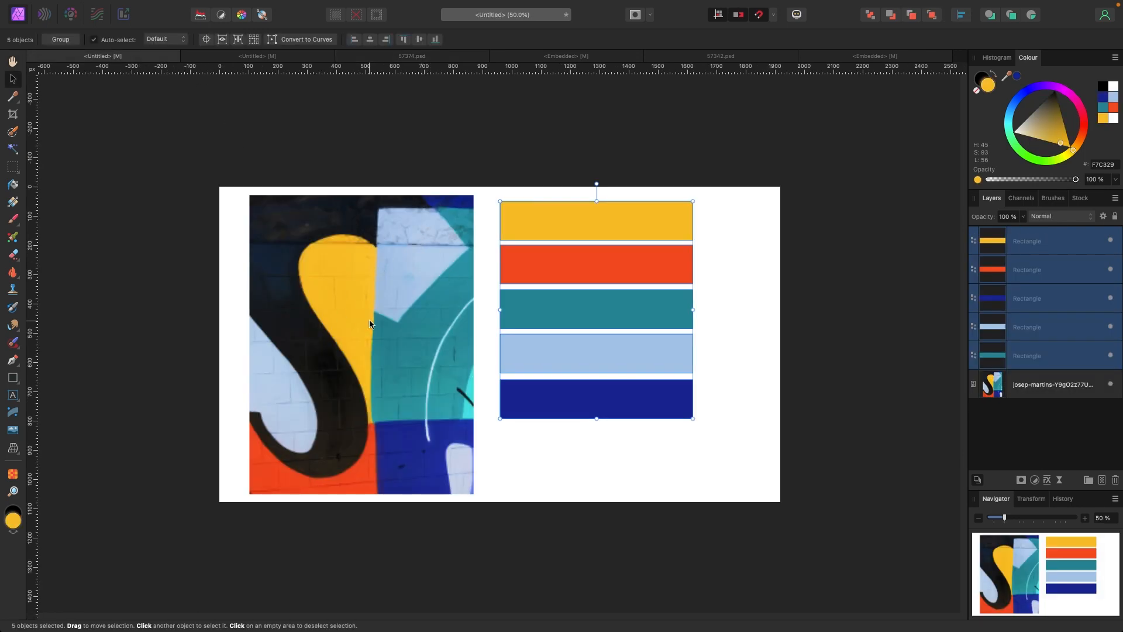
click(412, 56)
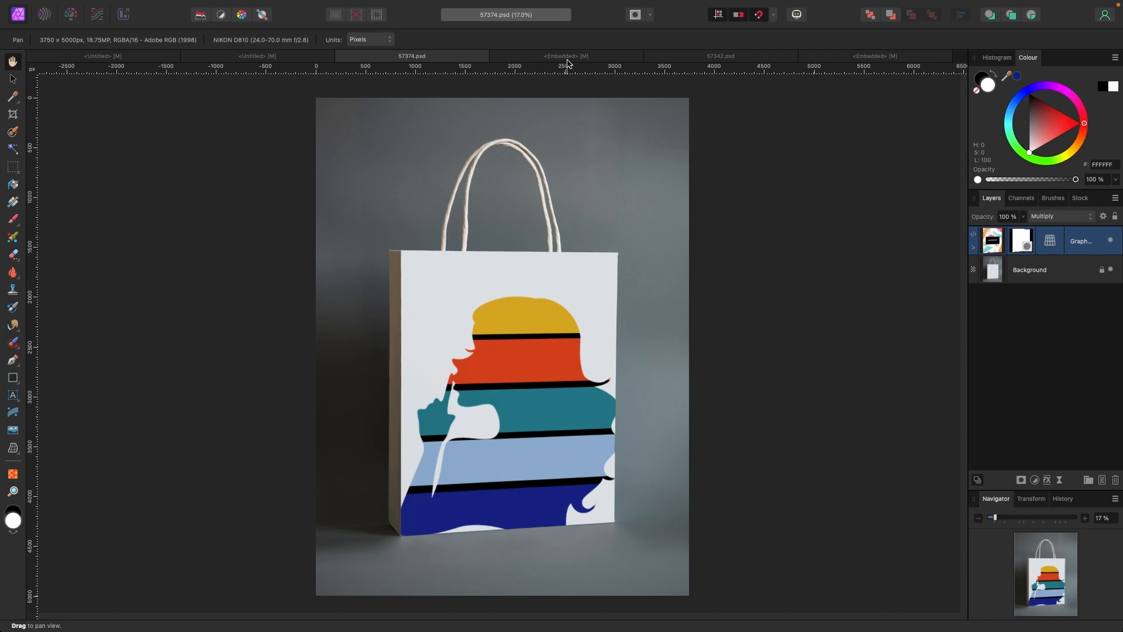
Add the heading COLOURFUL in Impact above the silhouette and check it on the bag mockup.
click(566, 56)
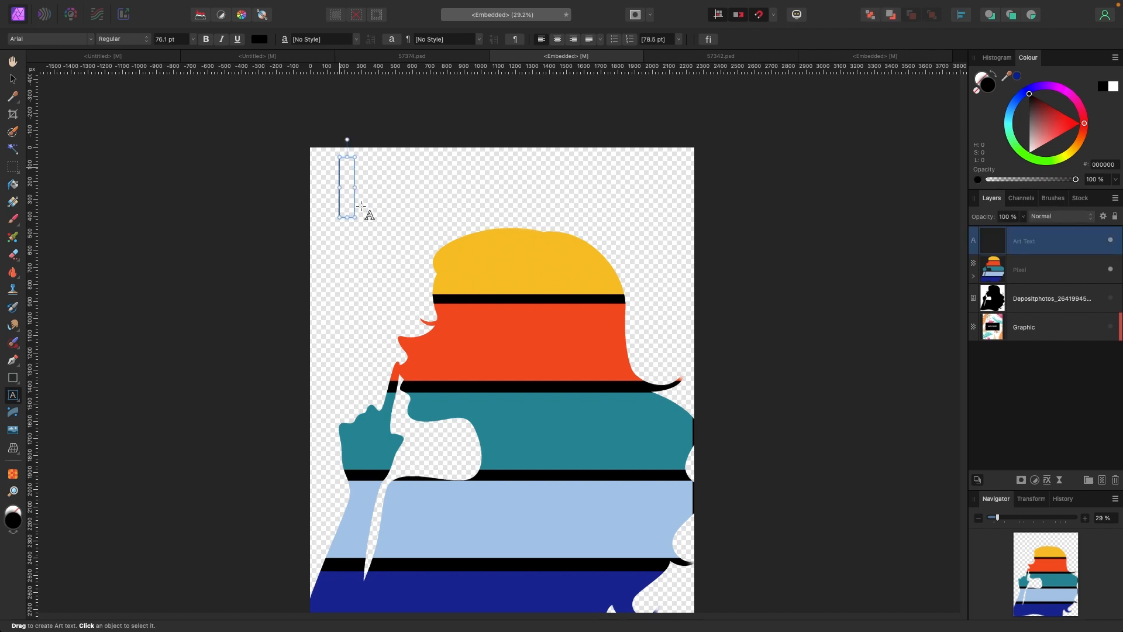
text(C)
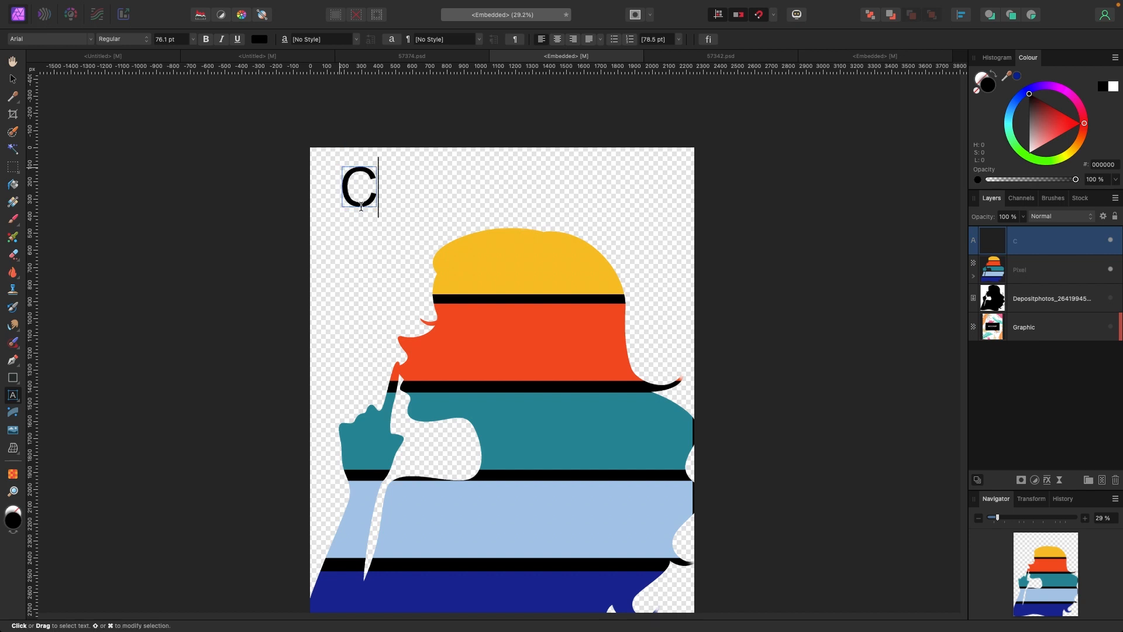
text(OLOURFUL)
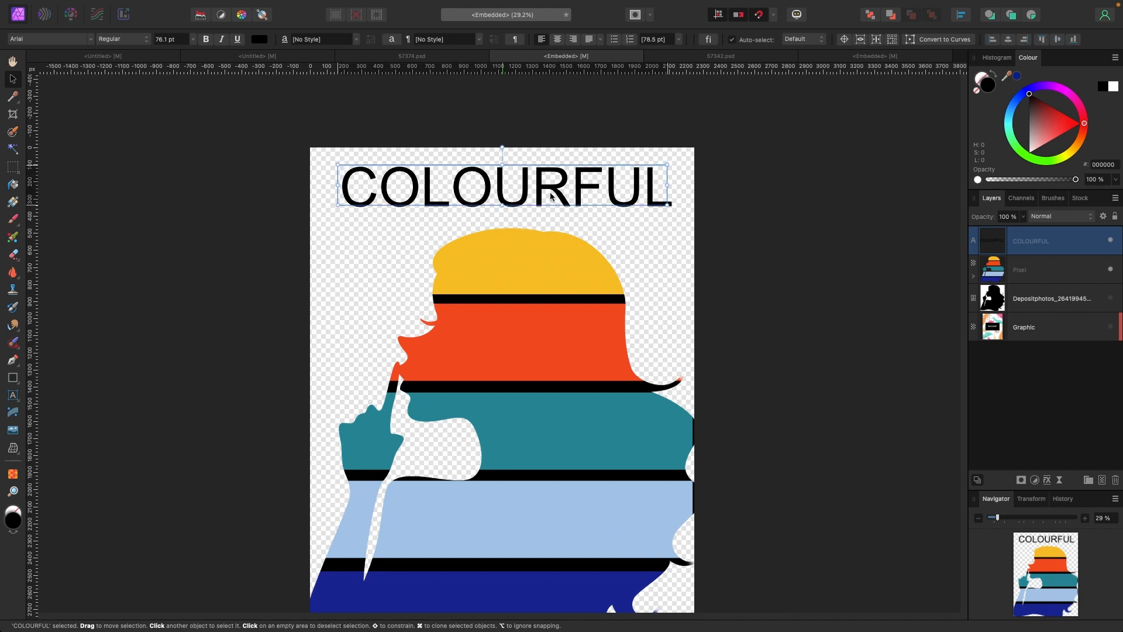
click(49, 38)
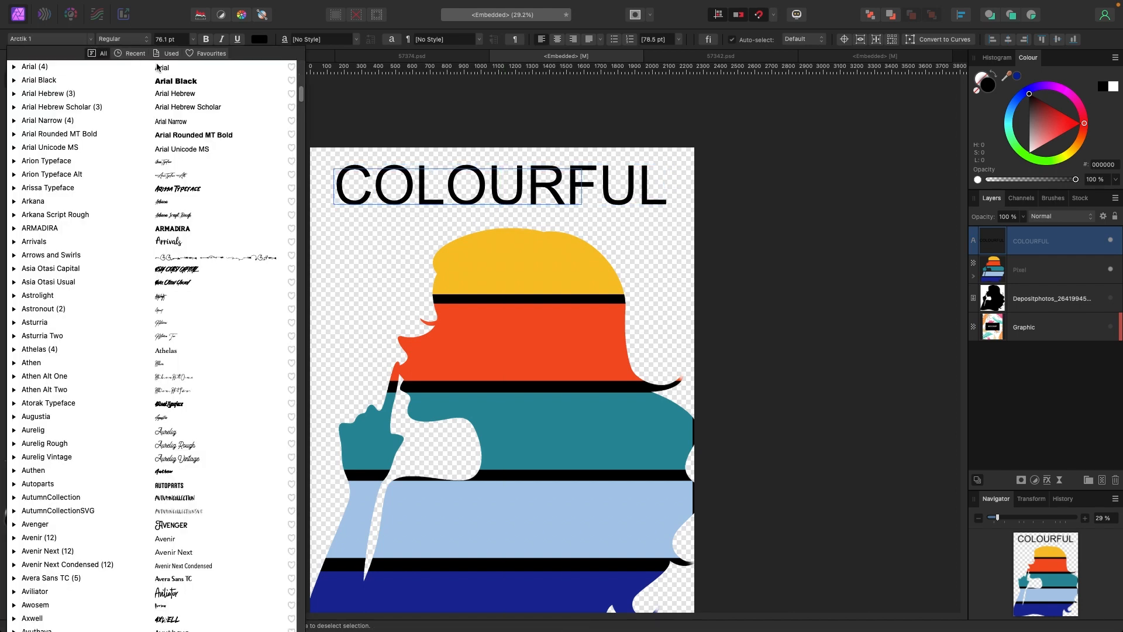
click(162, 67)
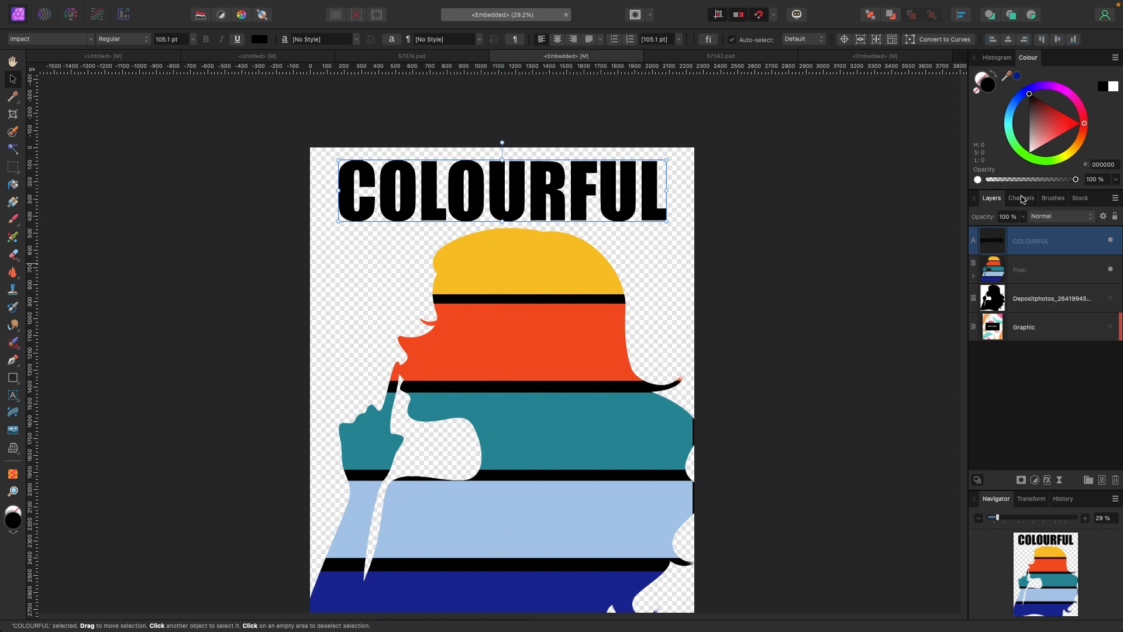
click(412, 56)
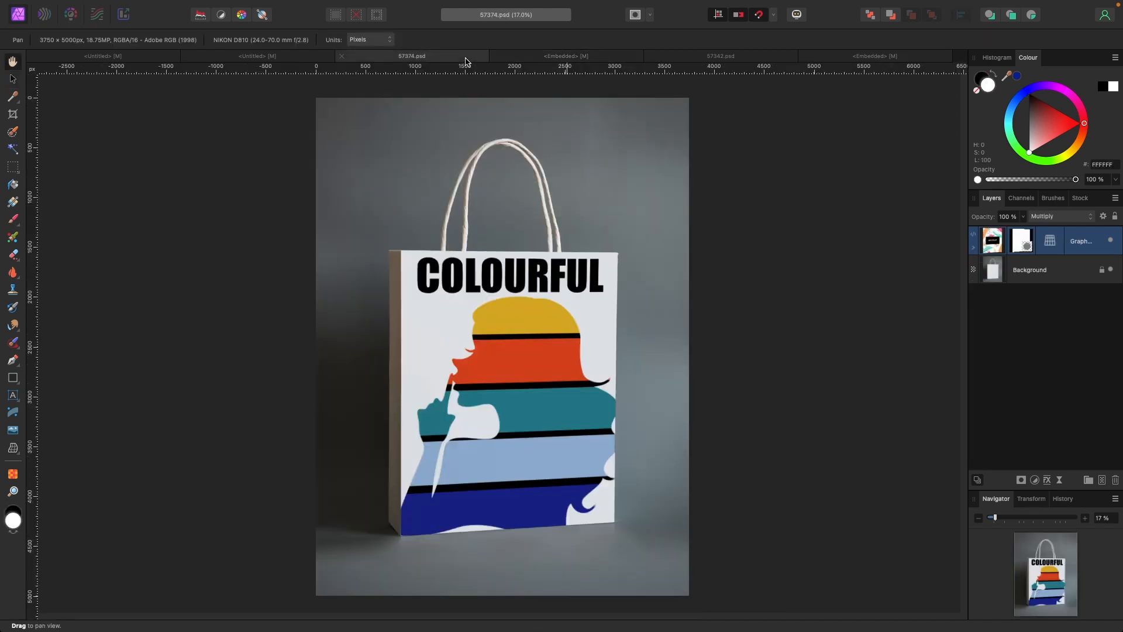
Clip duplicated stripe rectangles into the COLOURFUL letters, then view the result on the bag.
click(565, 56)
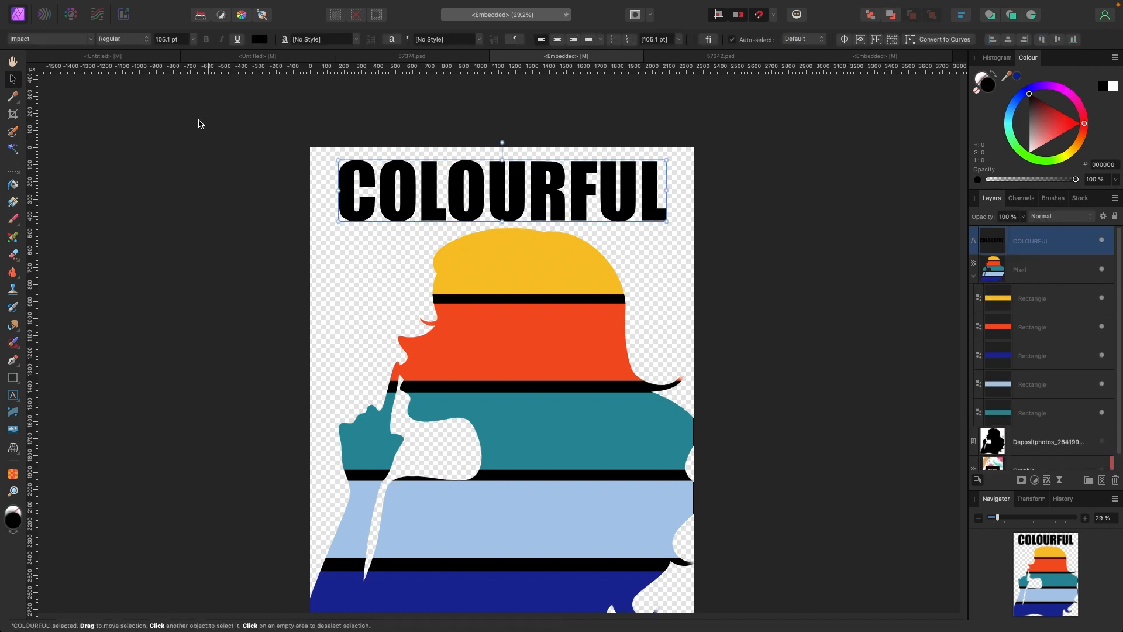
click(132, 7)
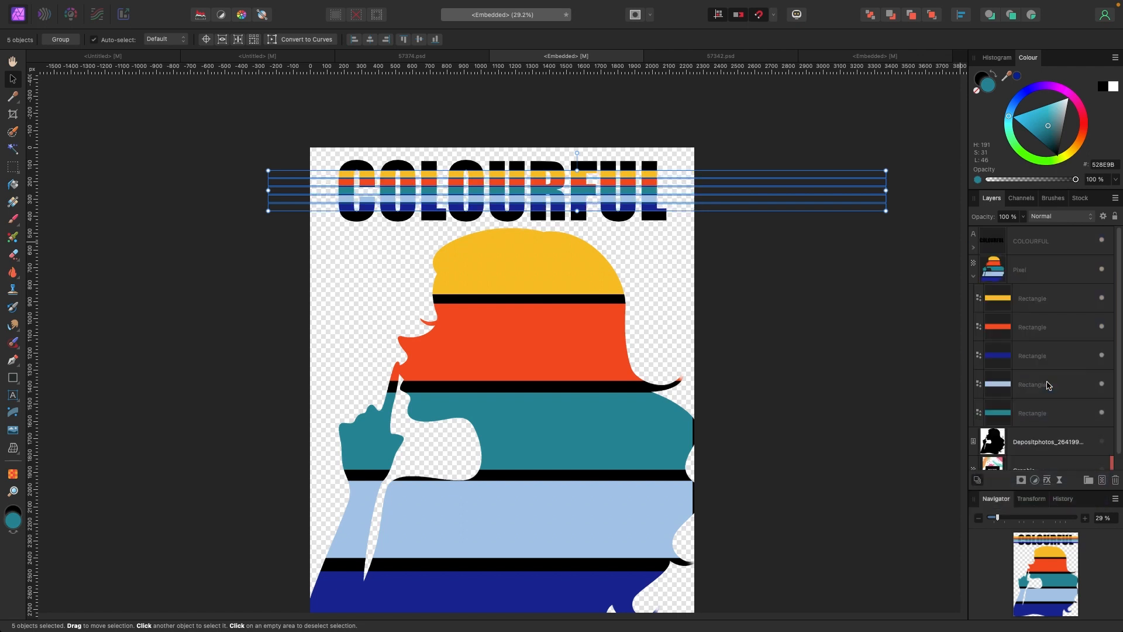
click(410, 56)
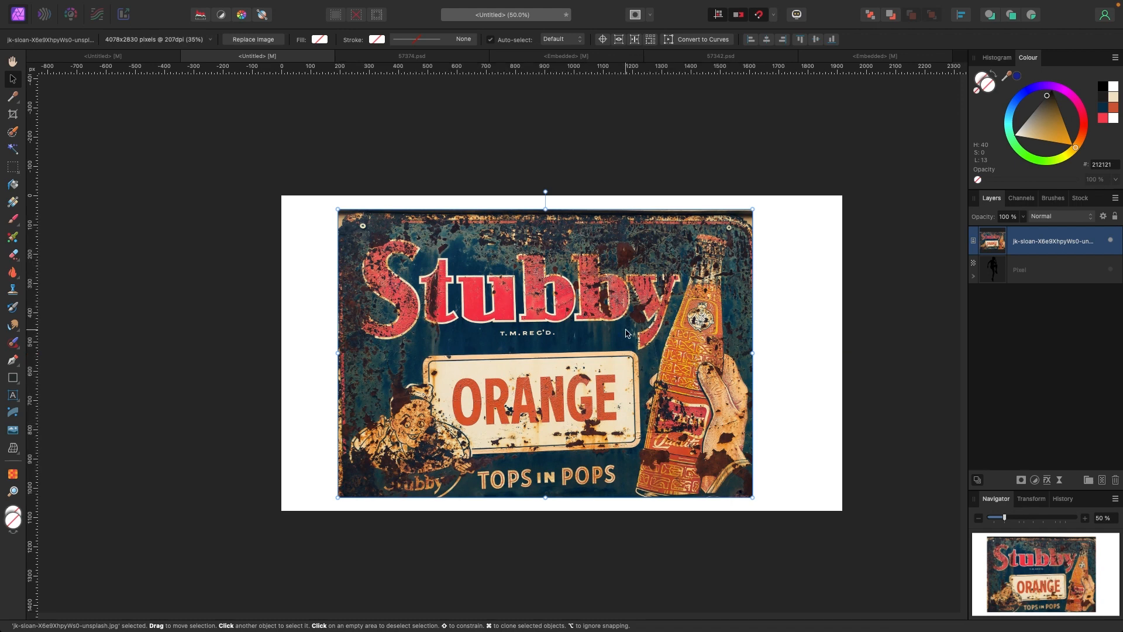
Resize the Stubby Orange photo and draw a circle beside the sign.
drag(753, 209, 663, 264)
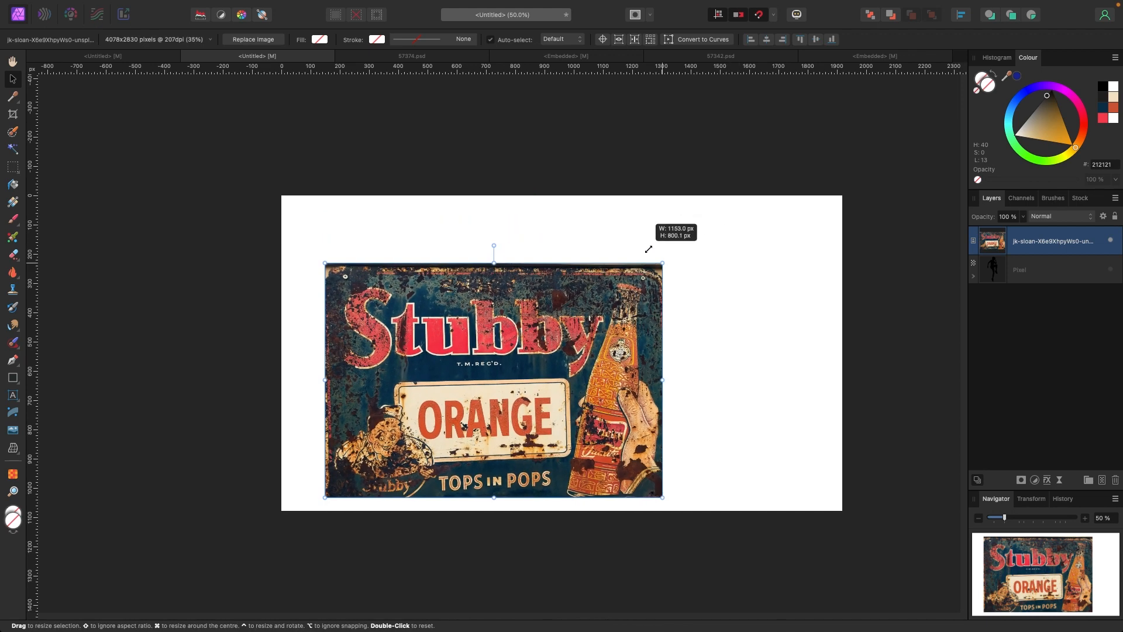
drag(662, 496, 618, 468)
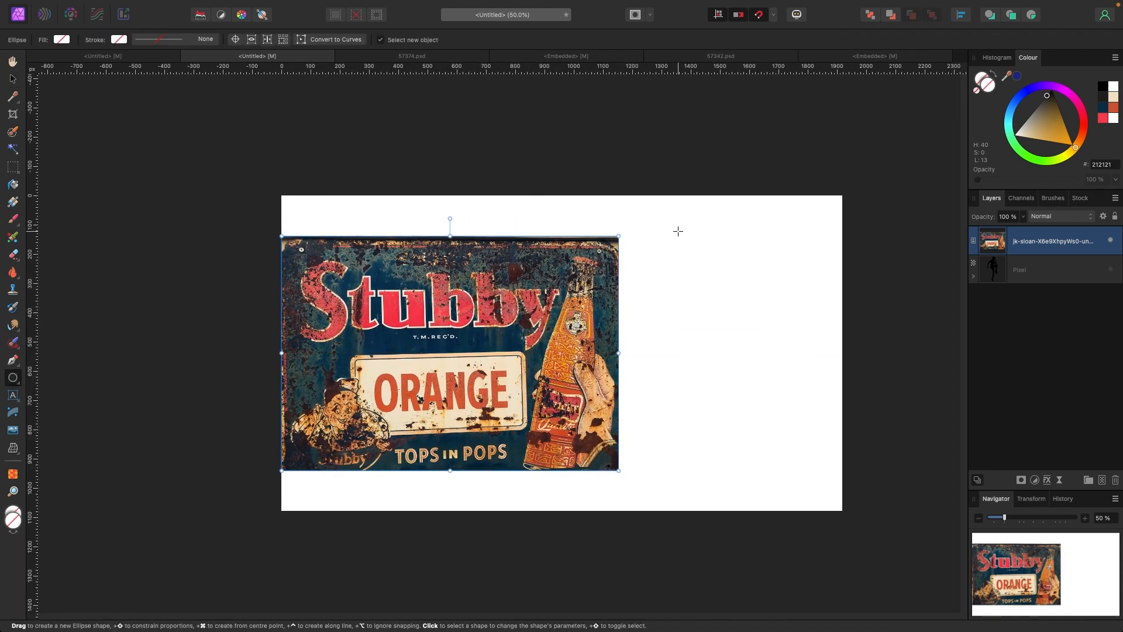
drag(658, 222, 754, 316)
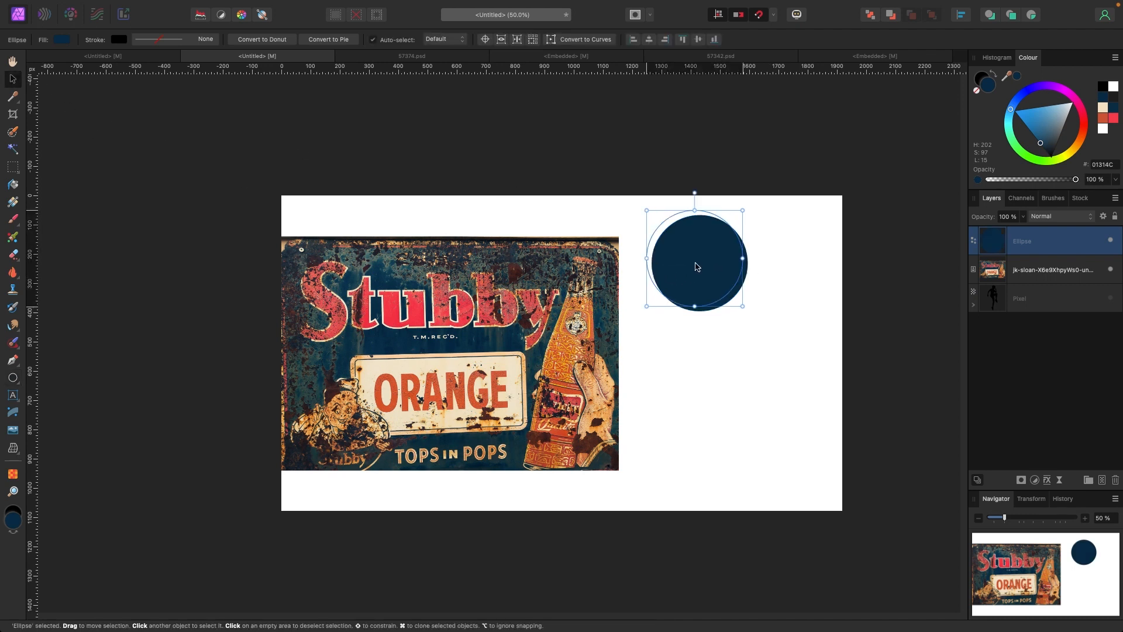
Duplicate the circle into an overlapping stack of navy, red, orange and cream sampled from the sign.
drag(693, 257, 704, 338)
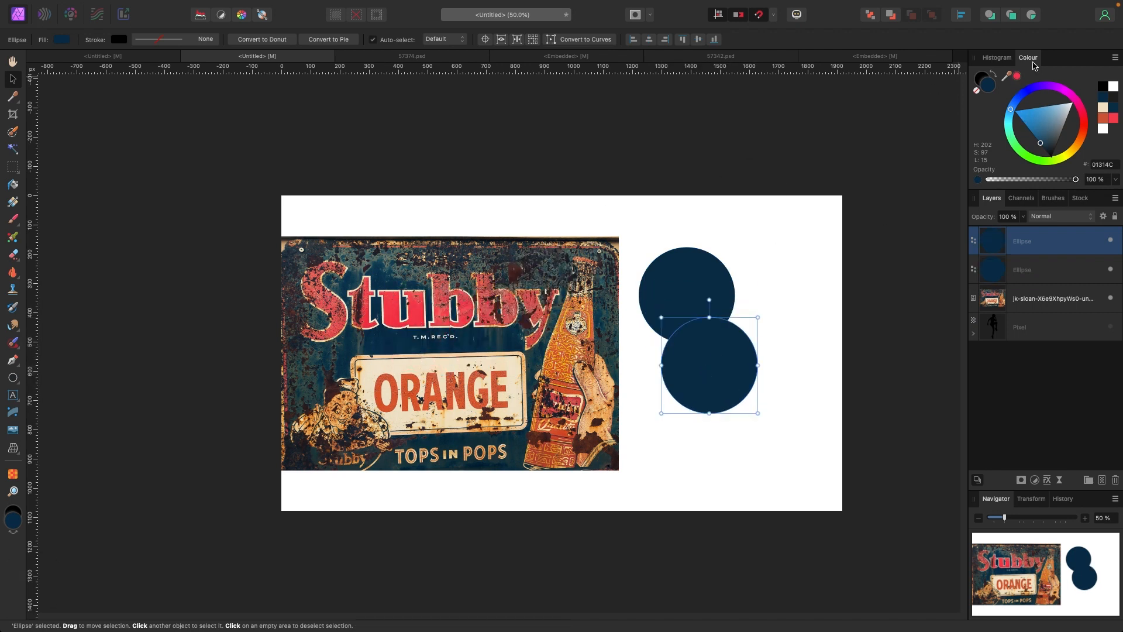
click(1084, 118)
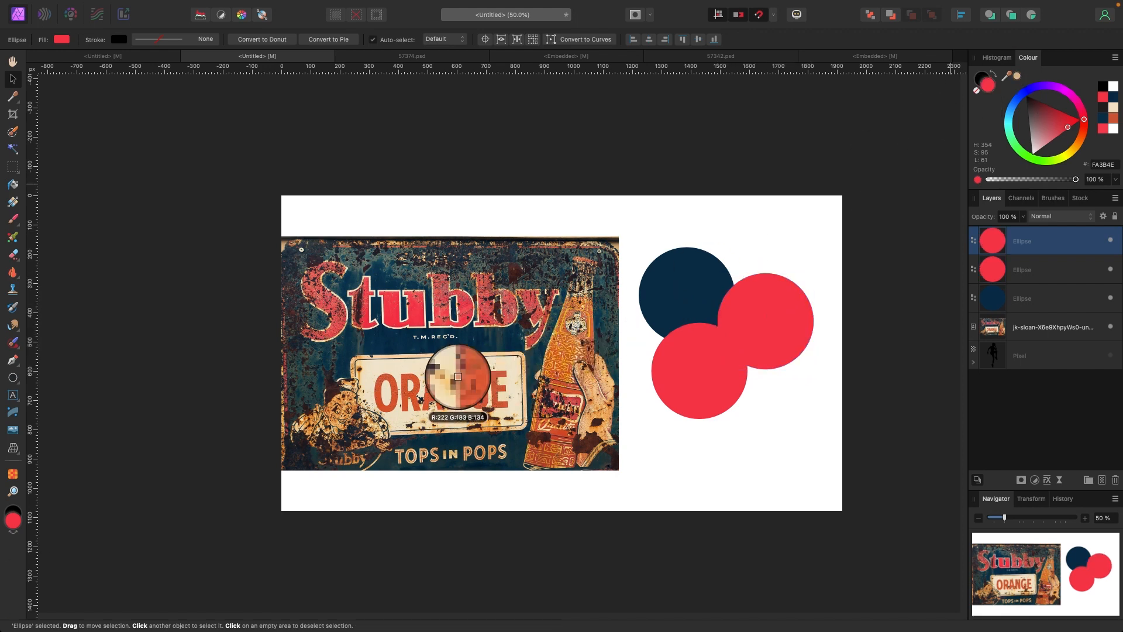
mouse_move(669, 336)
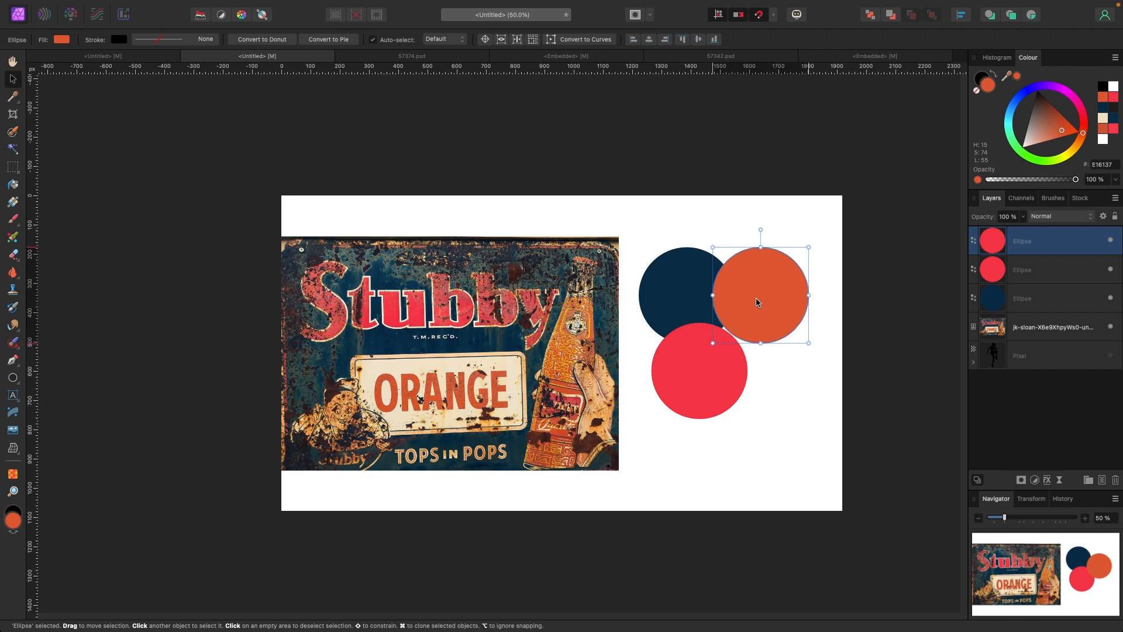
drag(757, 301, 763, 383)
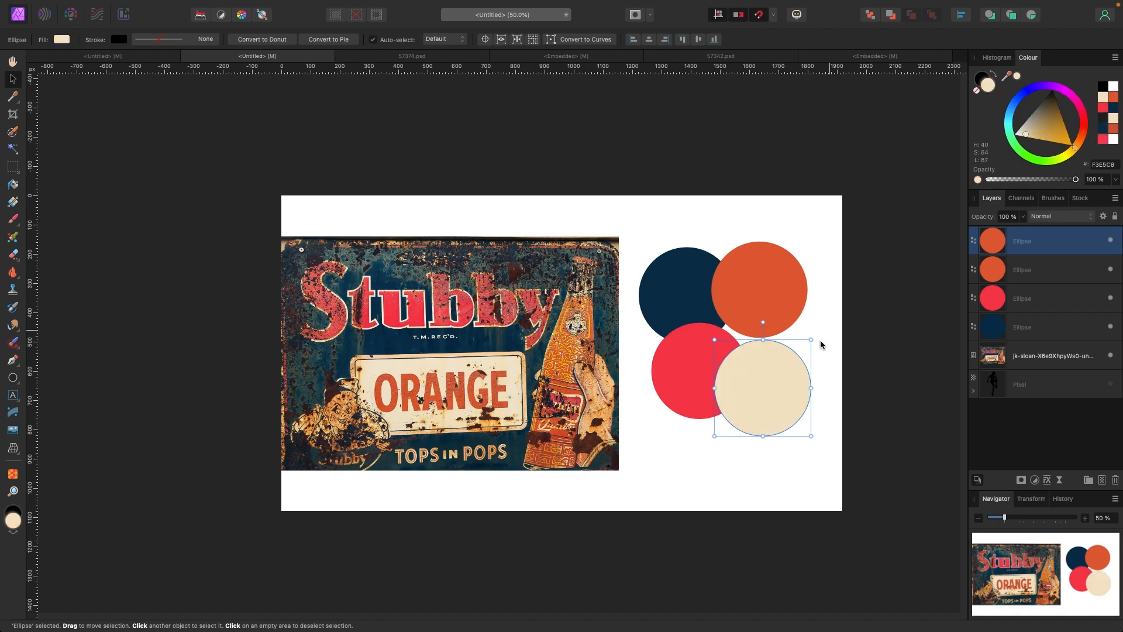
drag(762, 388, 761, 353)
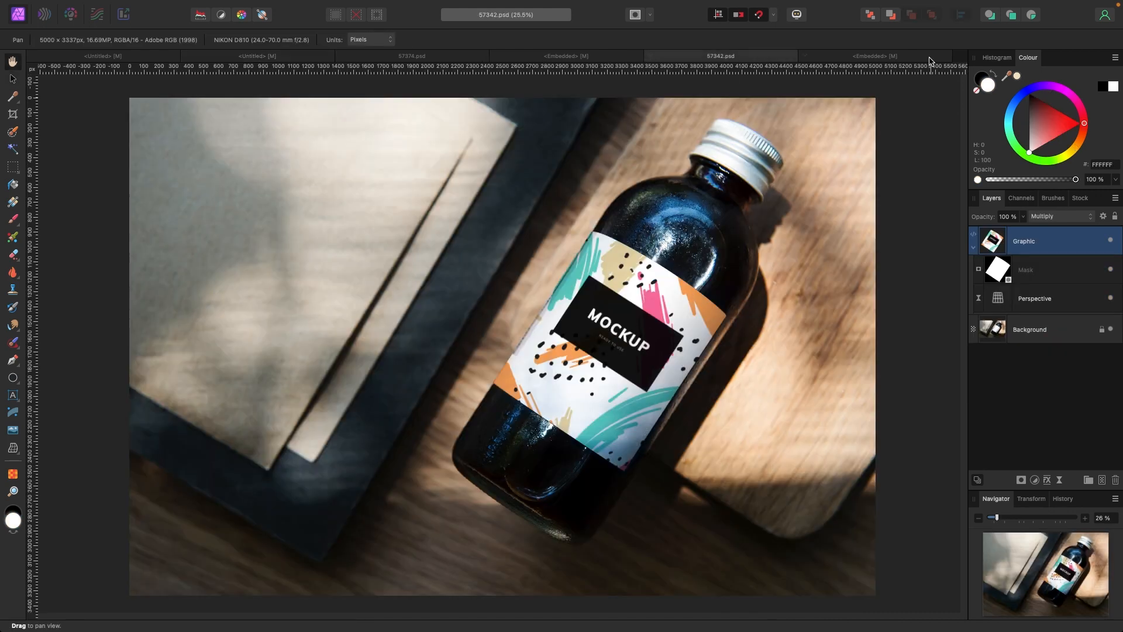
Edit the bottle label's embedded graphic and paste in the four coloured circles.
click(874, 56)
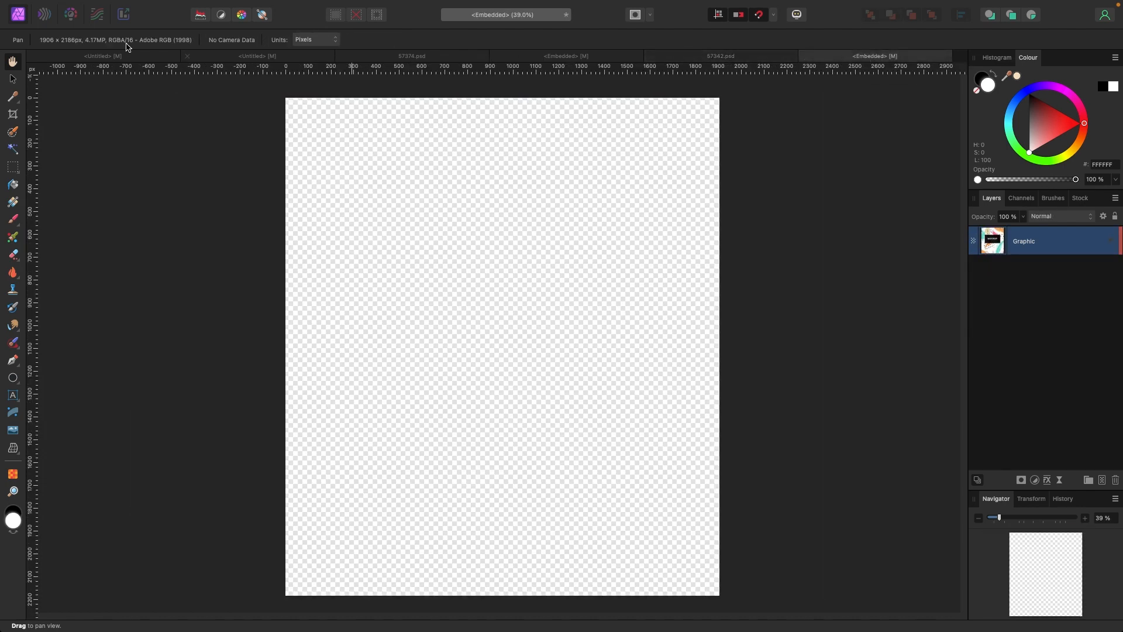
click(132, 7)
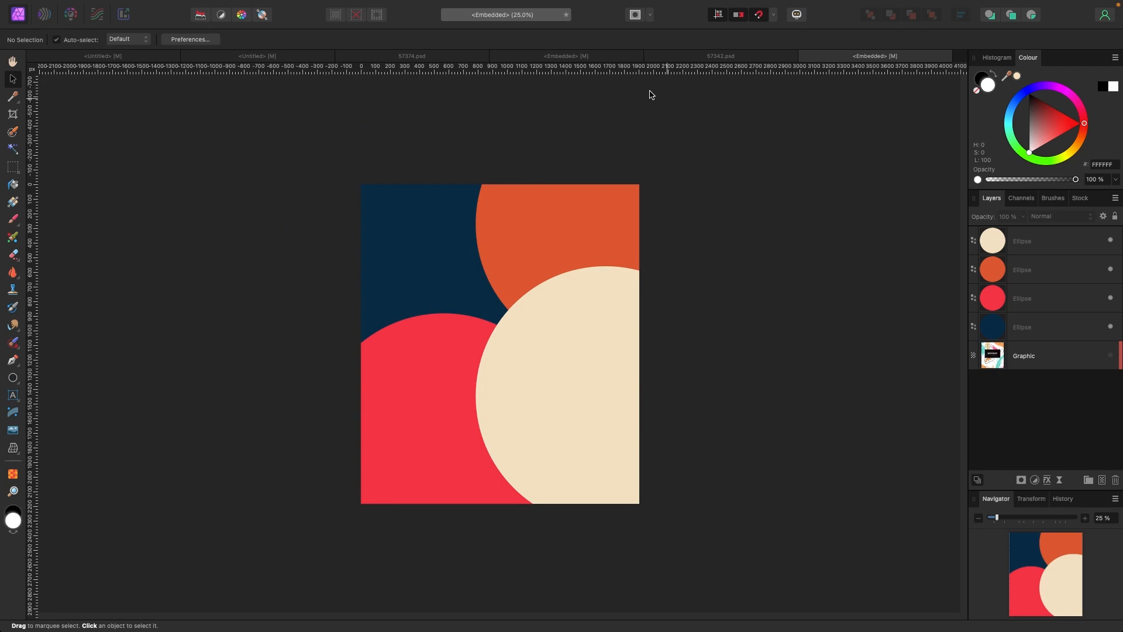
click(720, 56)
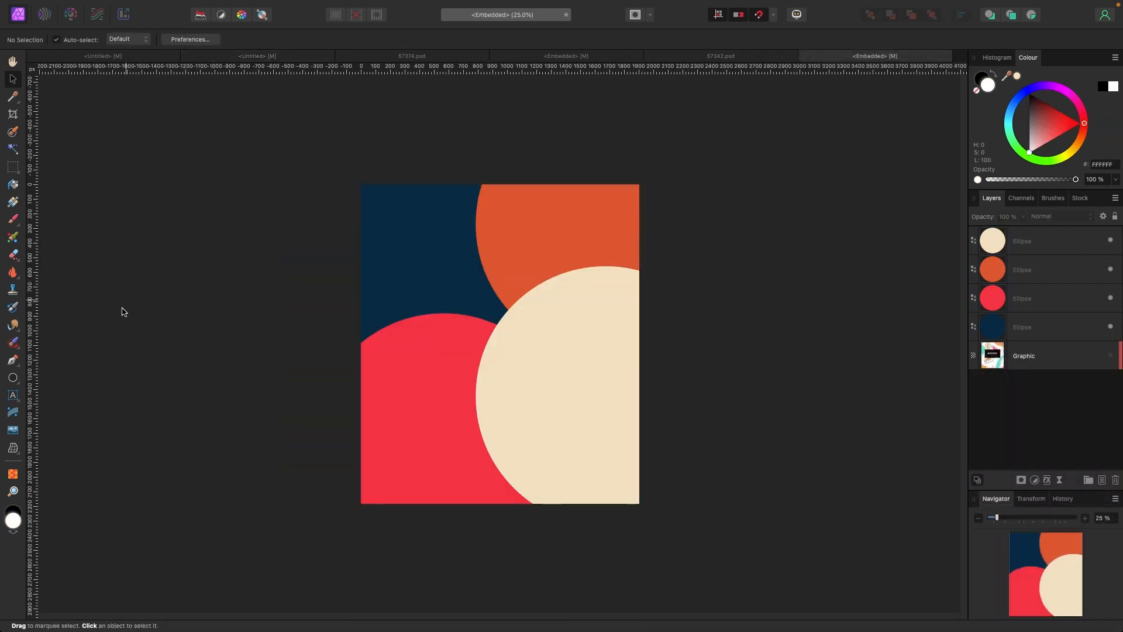
Add enlarged 'The Juice.' artistic text in ARMADIRA on the cream circle.
click(12, 396)
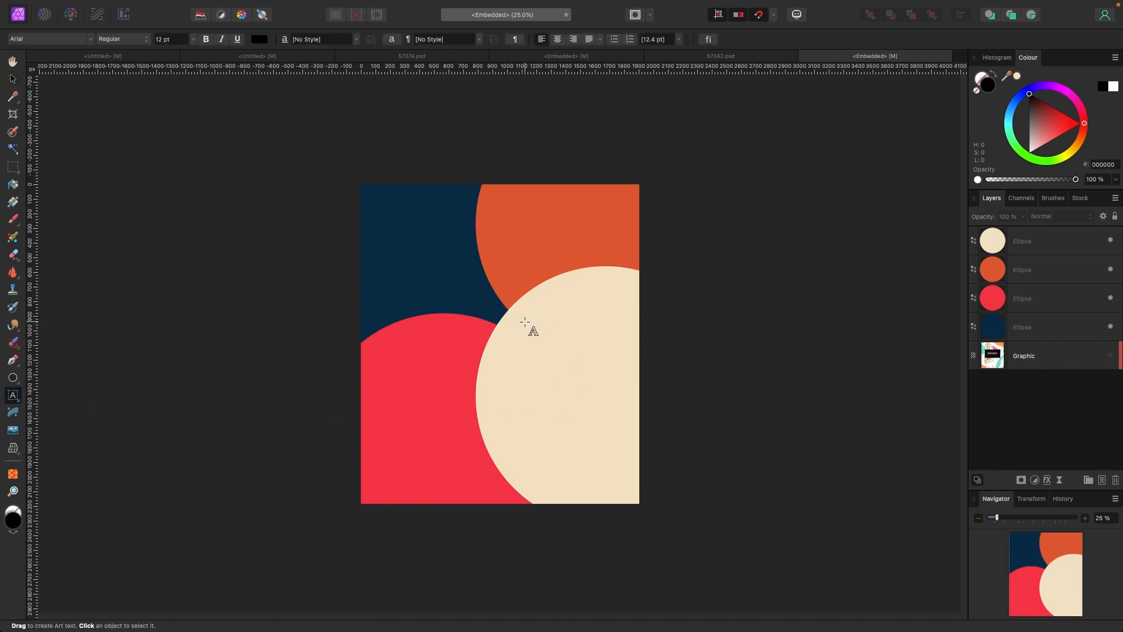
text(The)
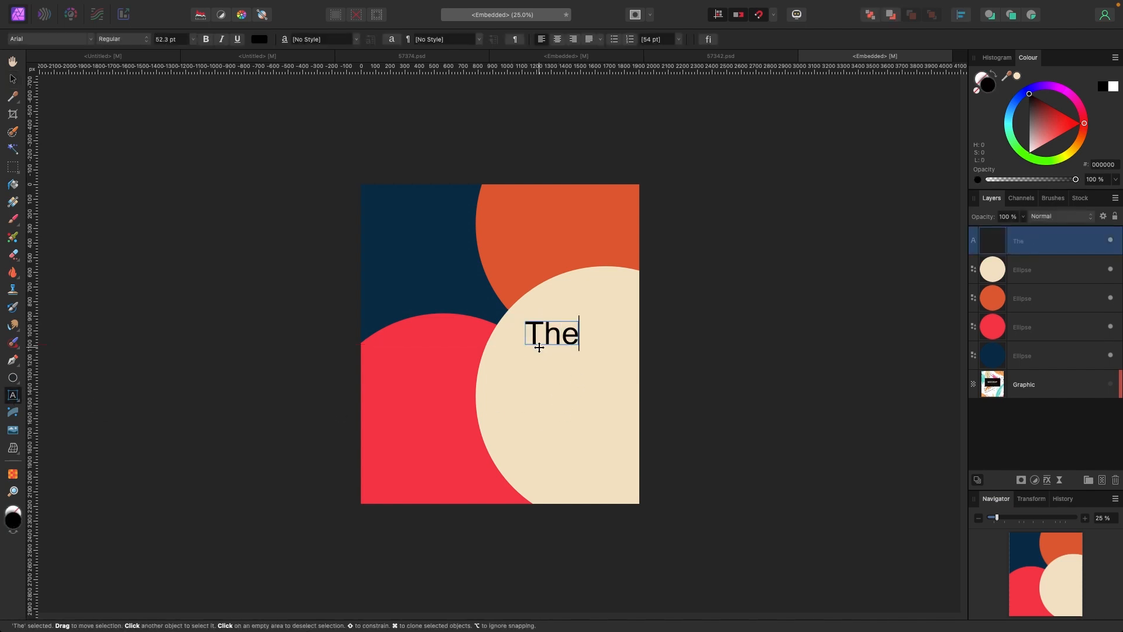
text(Juice.)
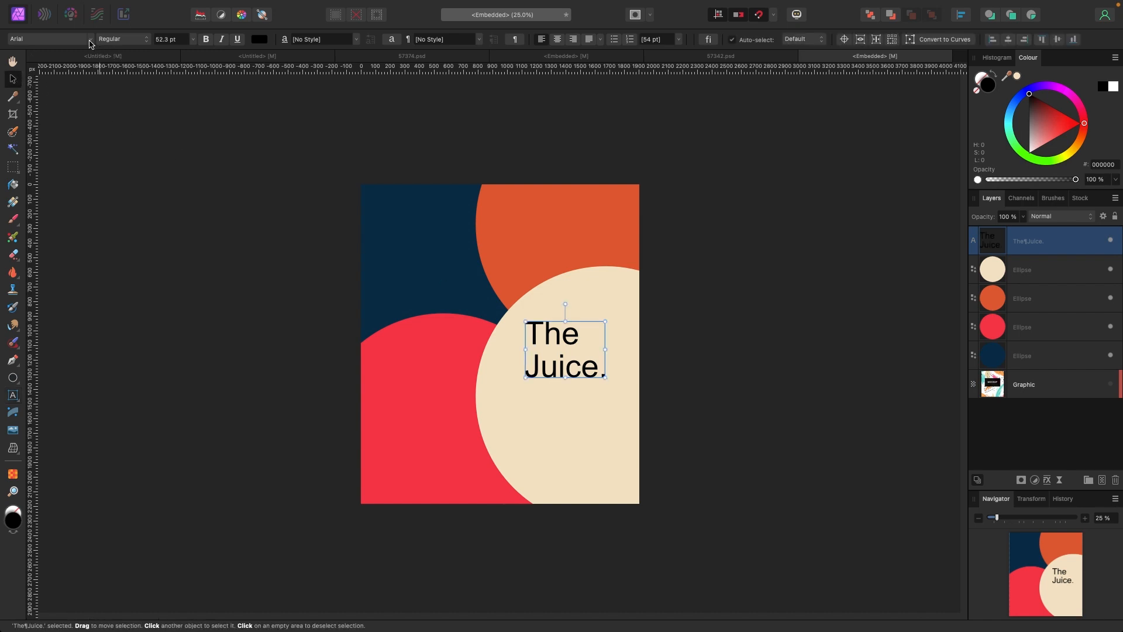
click(47, 38)
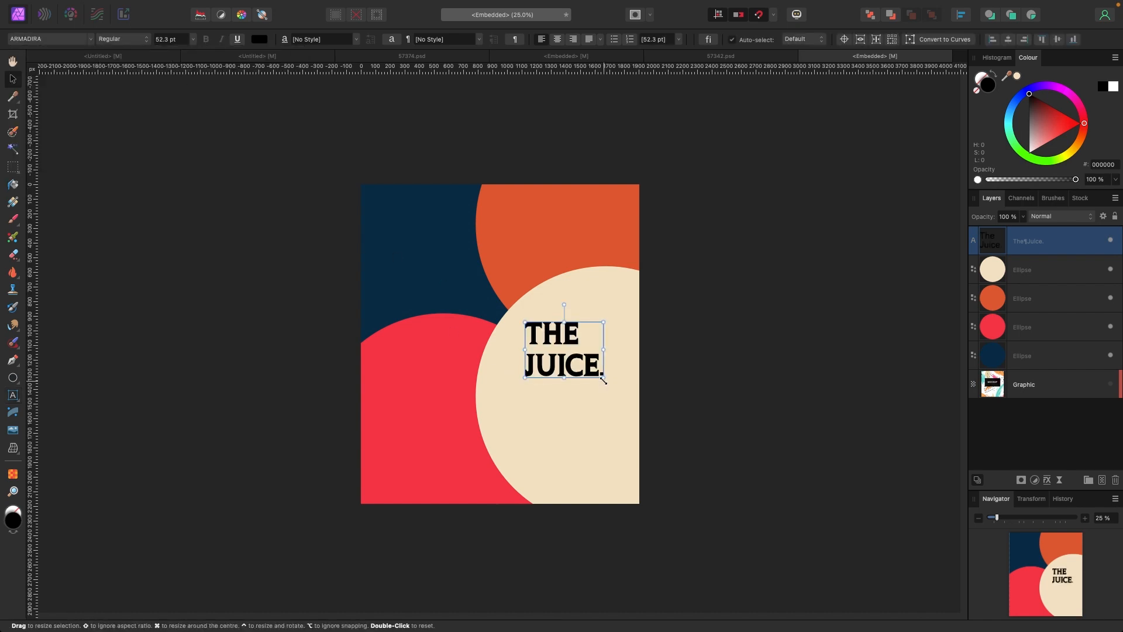
drag(603, 378, 631, 429)
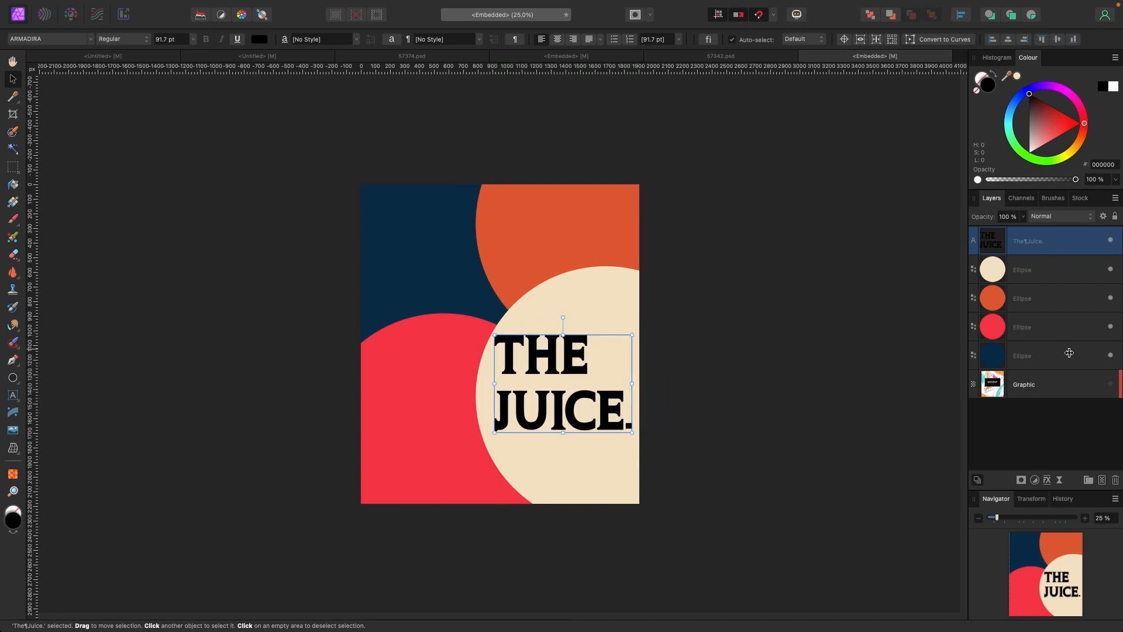
Place the runner silhouette above the THE JUICE. lettering.
click(132, 7)
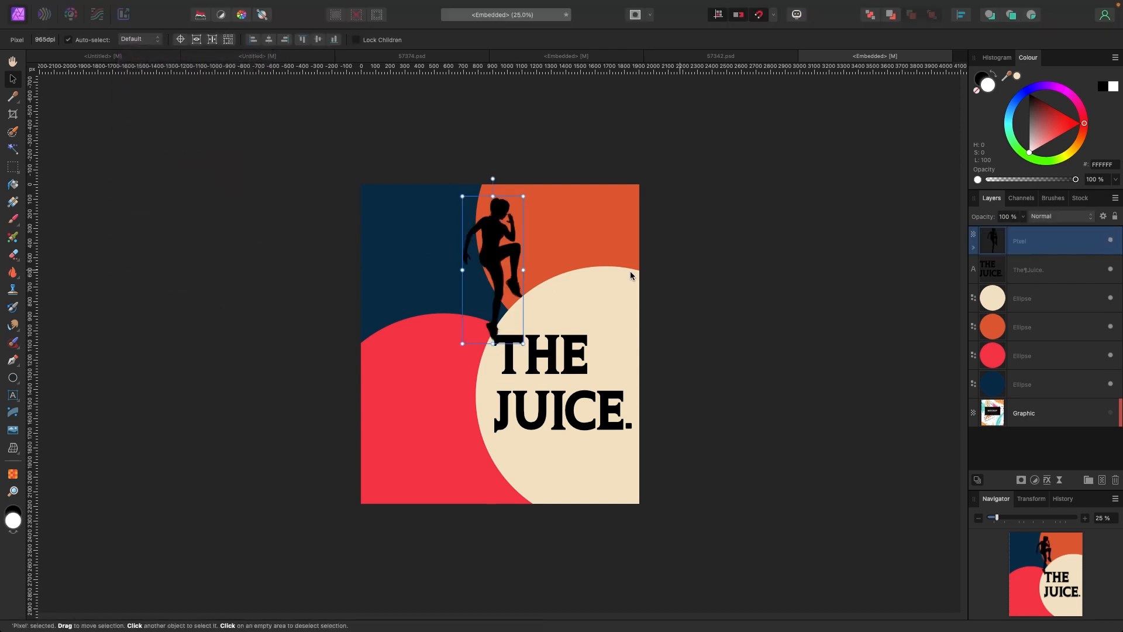
drag(493, 269, 609, 323)
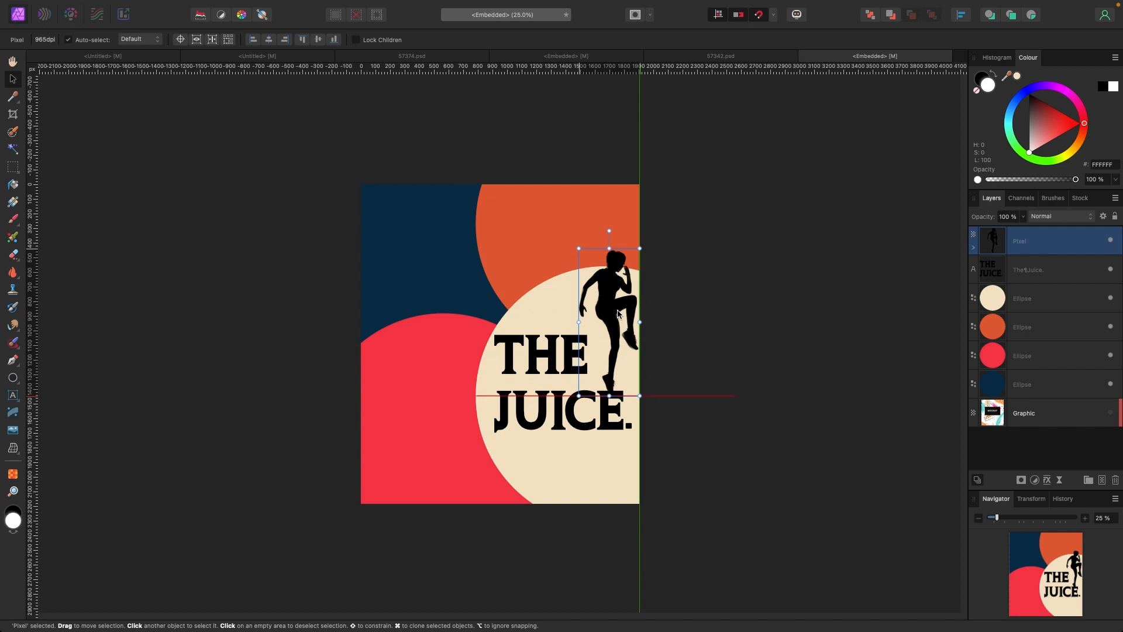
drag(616, 308, 605, 315)
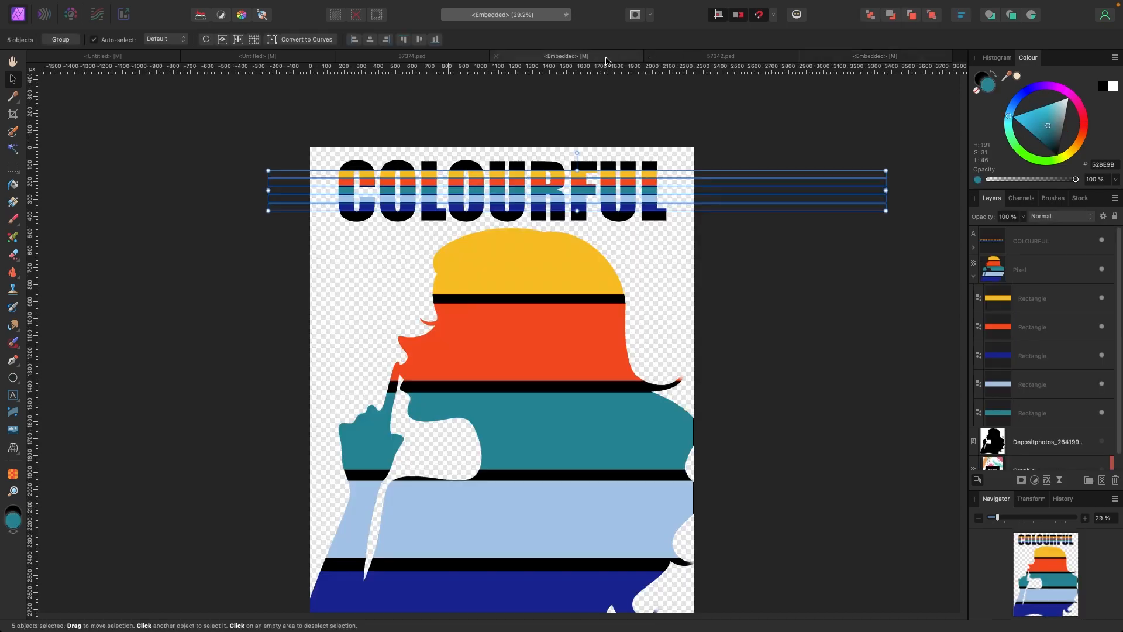
Switch through the circles document to the bottle mockup showing the finished label.
click(254, 56)
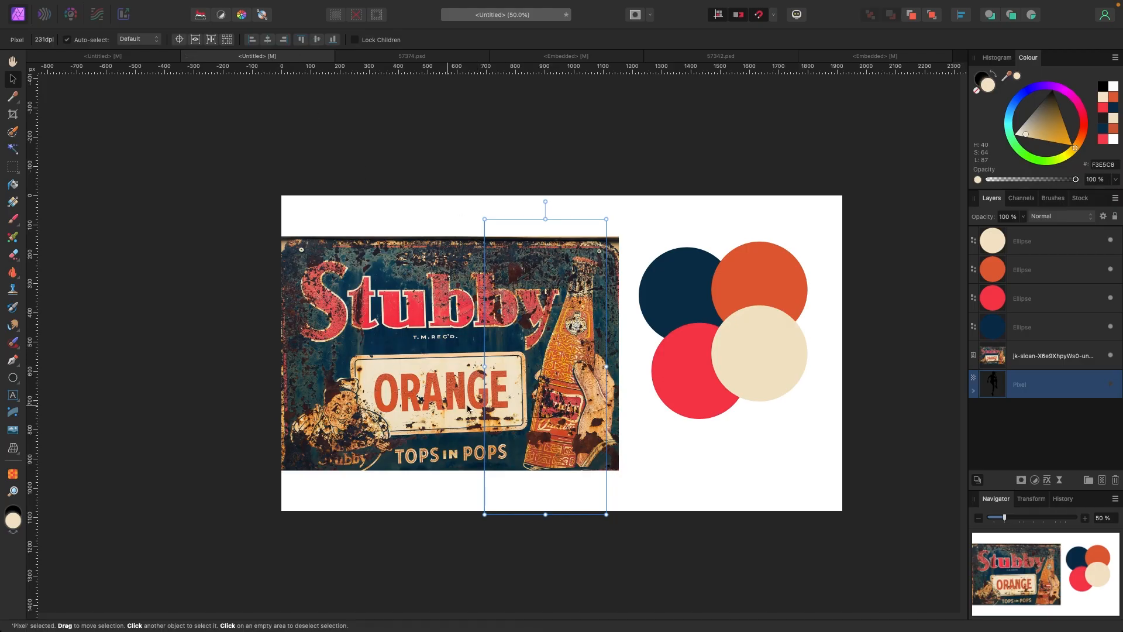
click(720, 56)
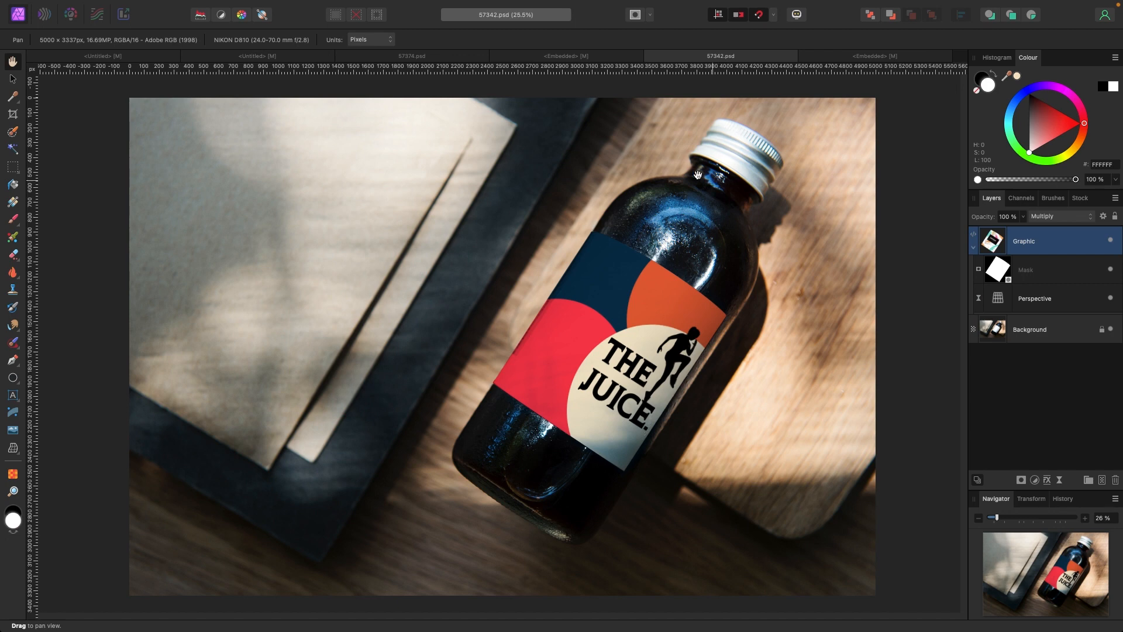
mouse_move(567, 136)
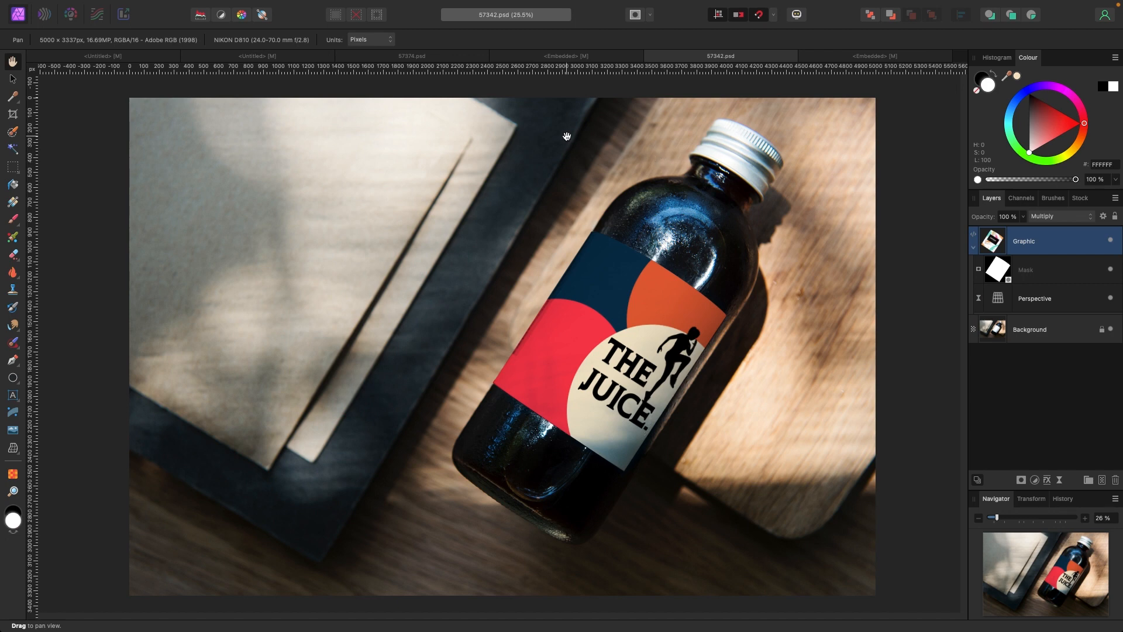